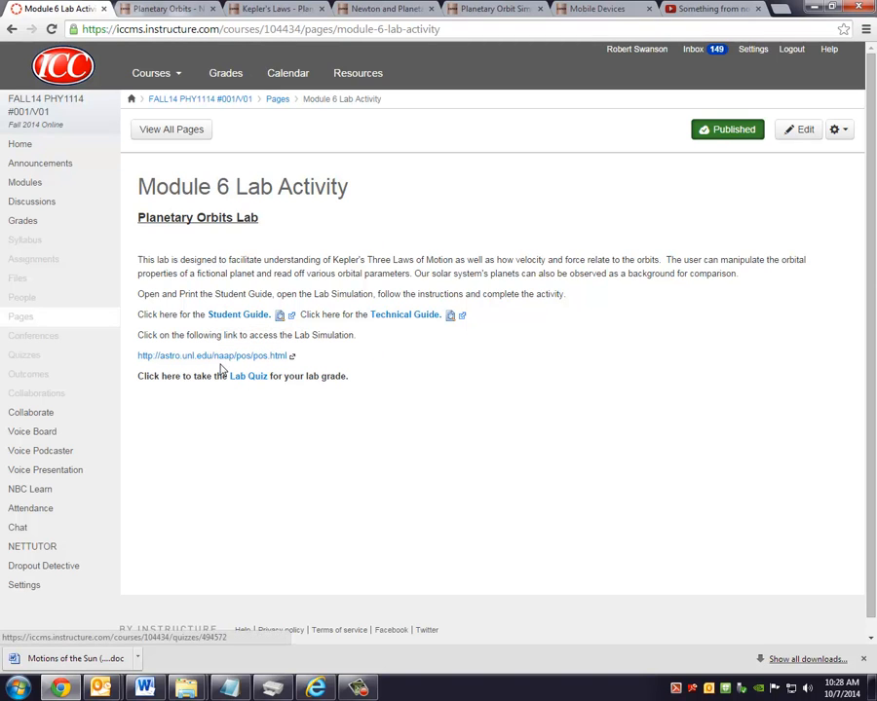
pyautogui.moveTo(249, 376)
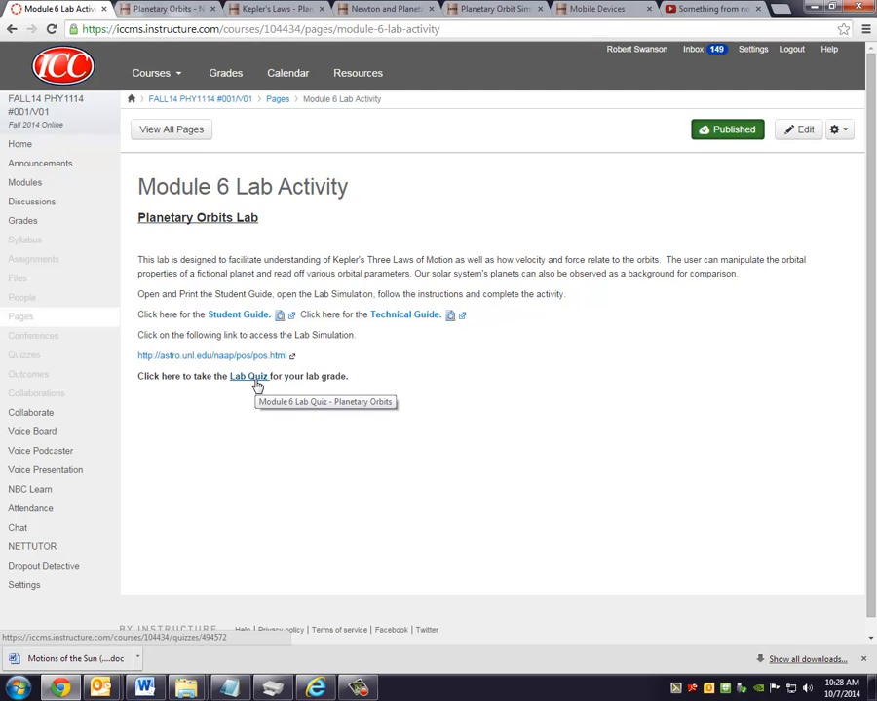
pyautogui.moveTo(238, 316)
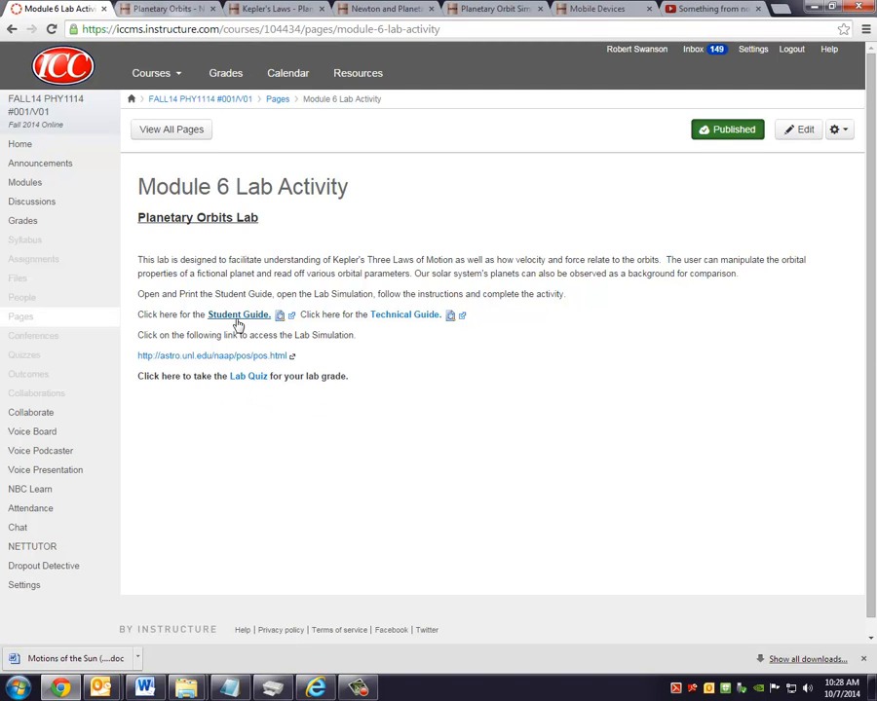
pyautogui.moveTo(224, 359)
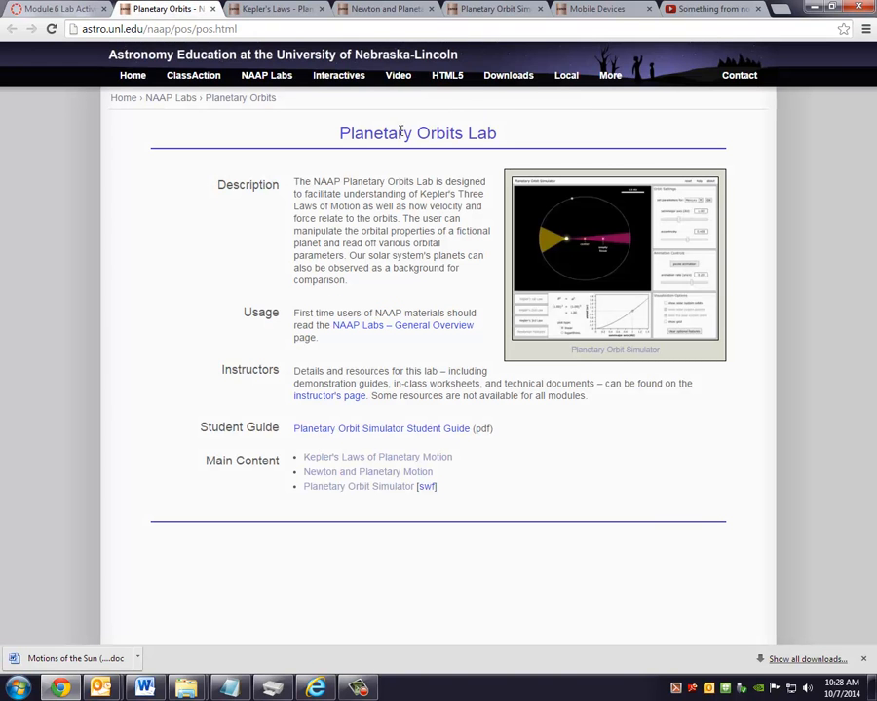
pyautogui.moveTo(409, 308)
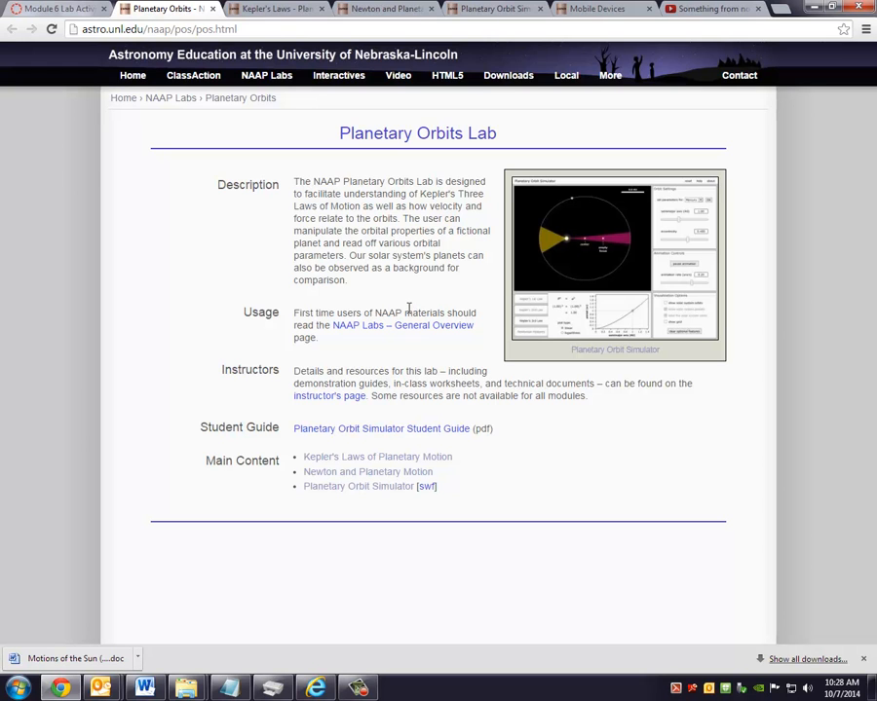
pyautogui.moveTo(348, 468)
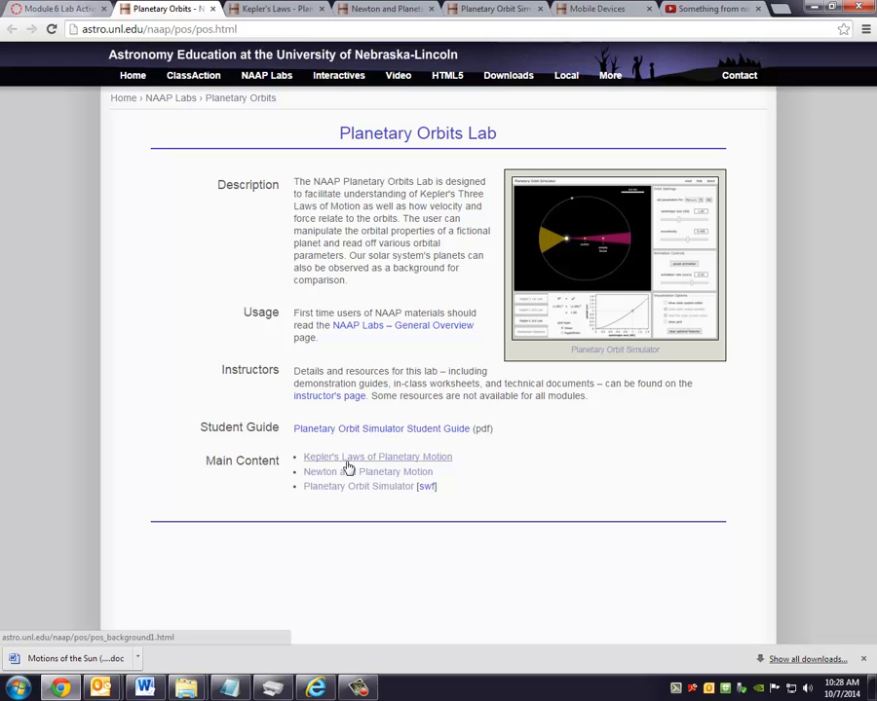
pyautogui.moveTo(363, 491)
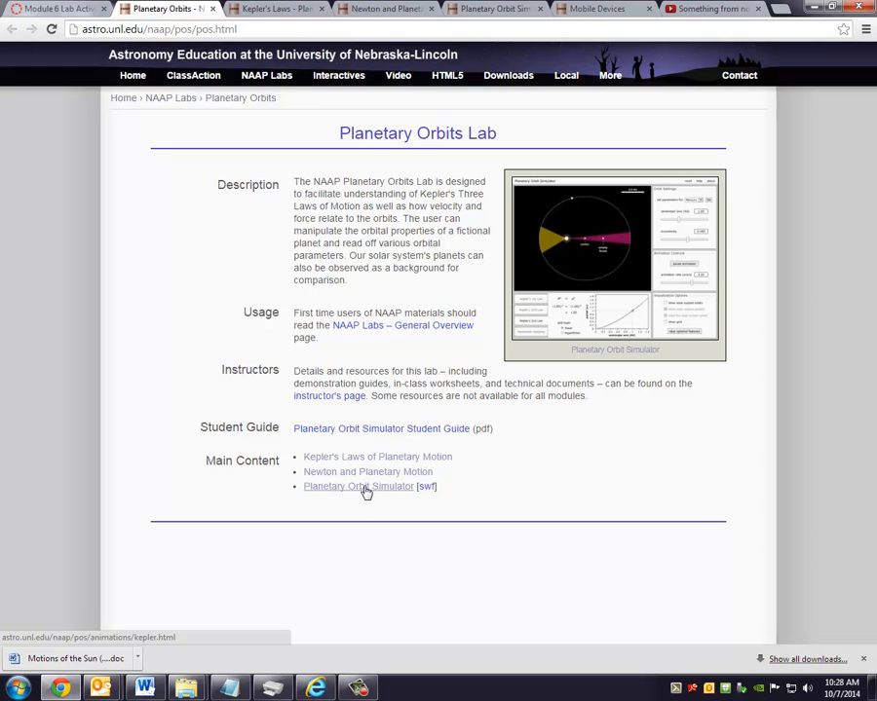
pyautogui.moveTo(378, 456)
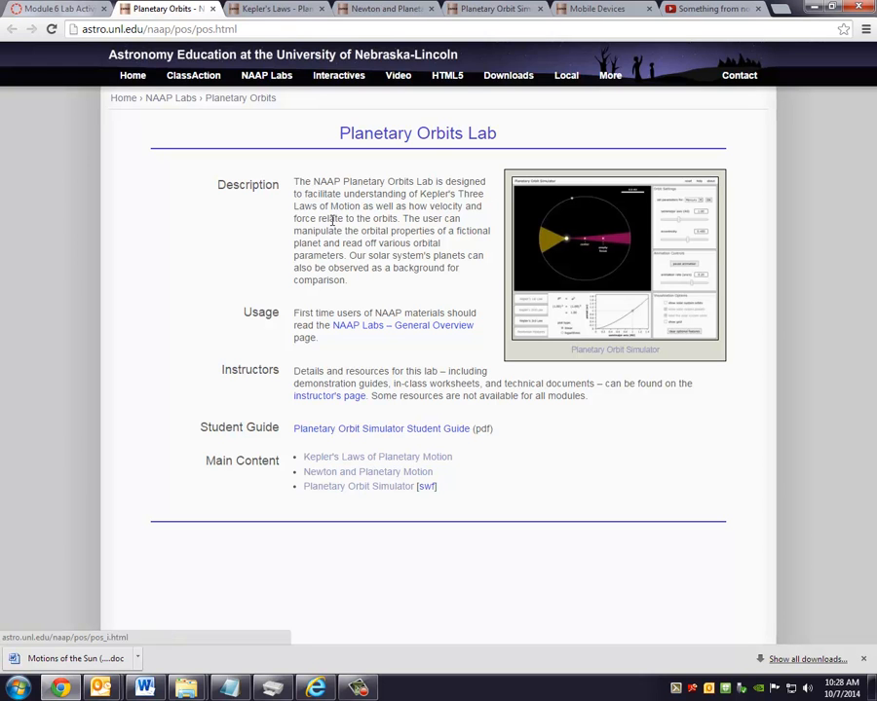
# Read the Kepler's Laws of Planetary Motion page down to the third law, the Law of Harmonies.
pyautogui.click(378, 456)
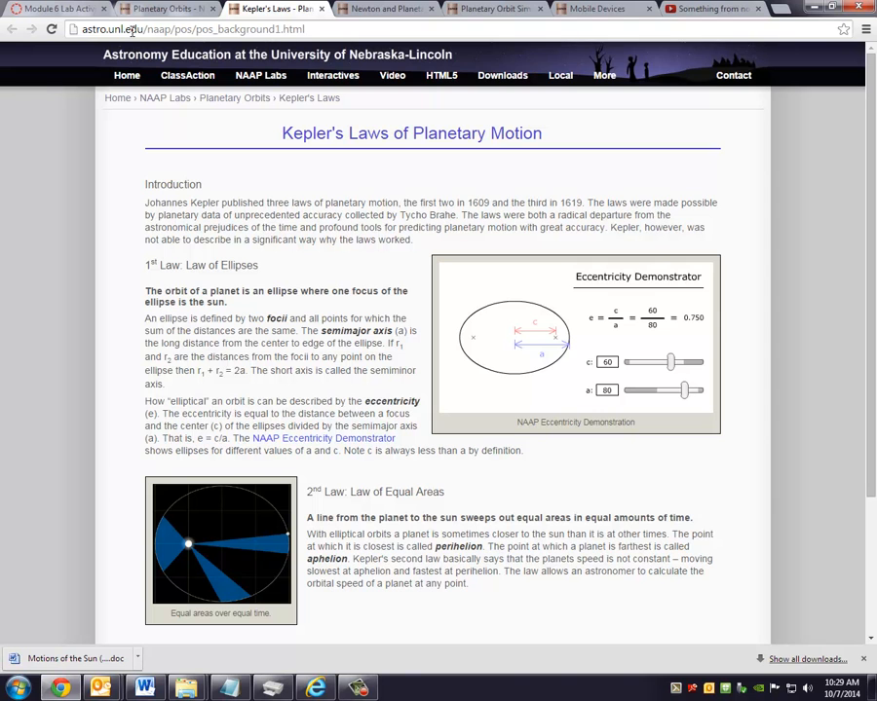
pyautogui.moveTo(380, 175)
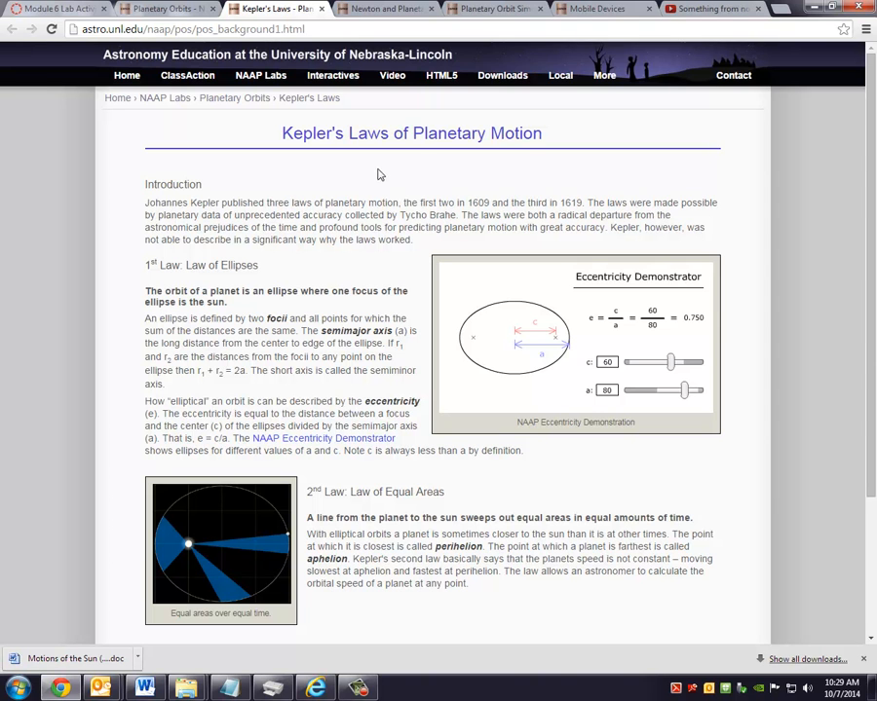
pyautogui.scroll(-3)
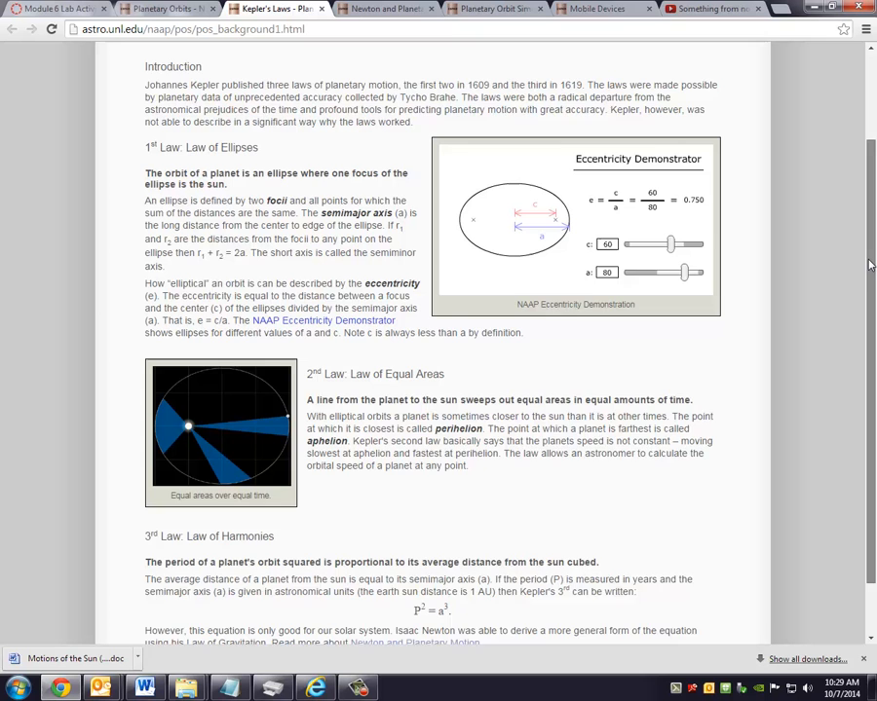
pyautogui.scroll(-3)
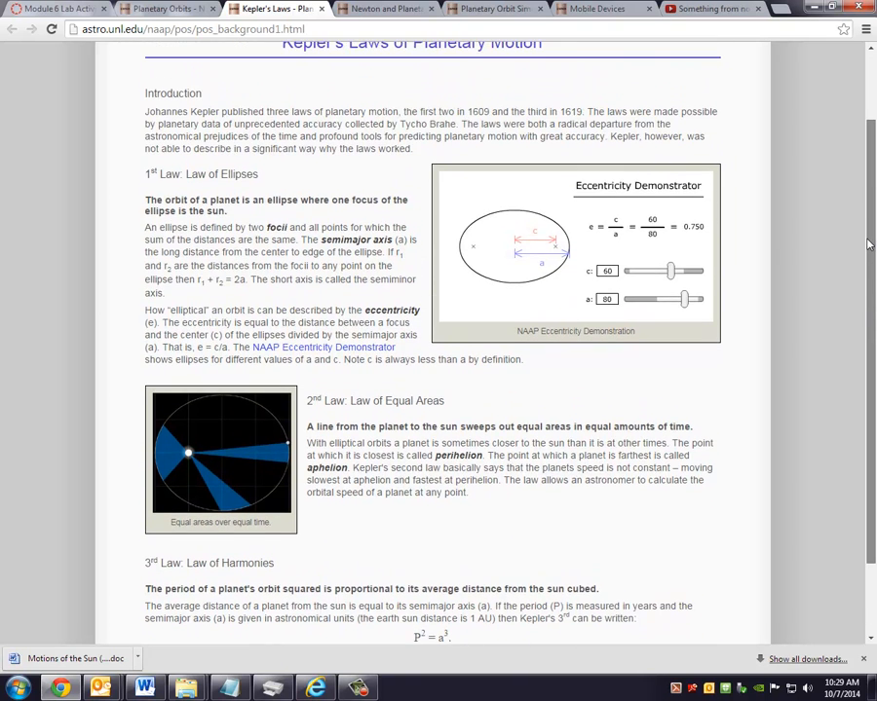
pyautogui.scroll(-3)
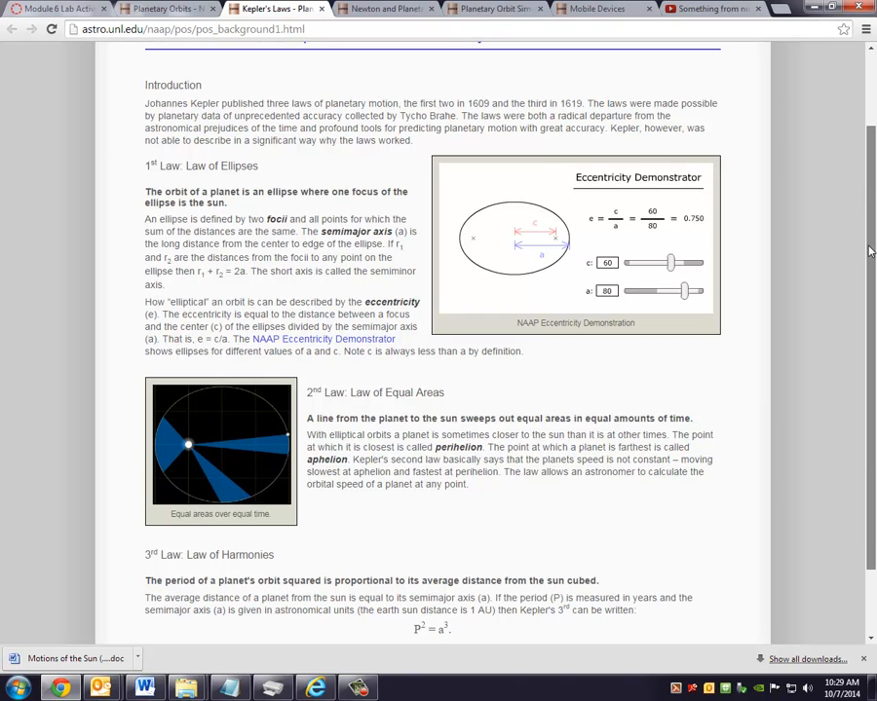
pyautogui.scroll(-3)
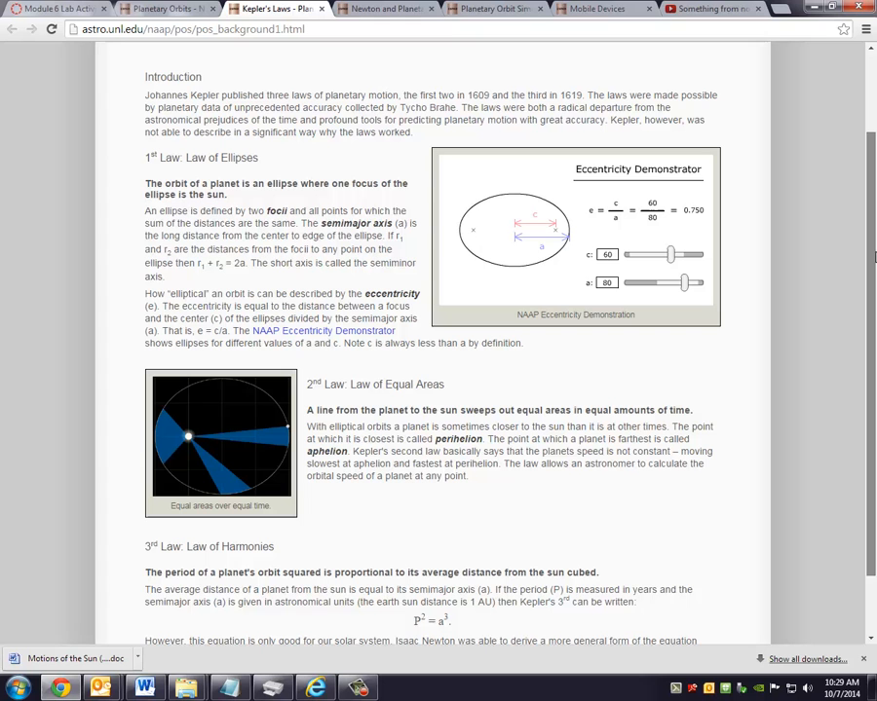
pyautogui.scroll(-3)
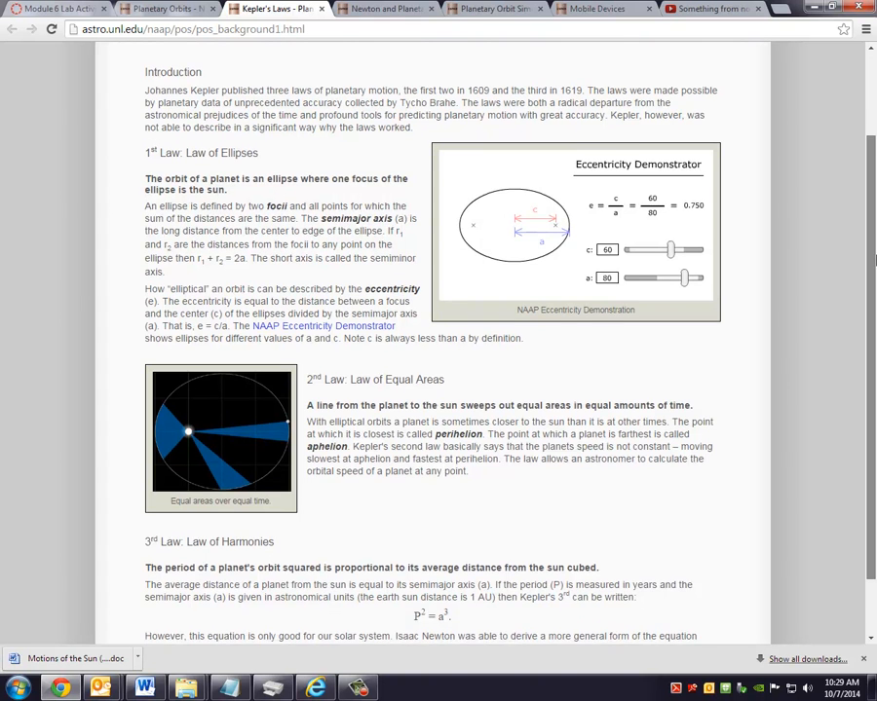
pyautogui.scroll(-3)
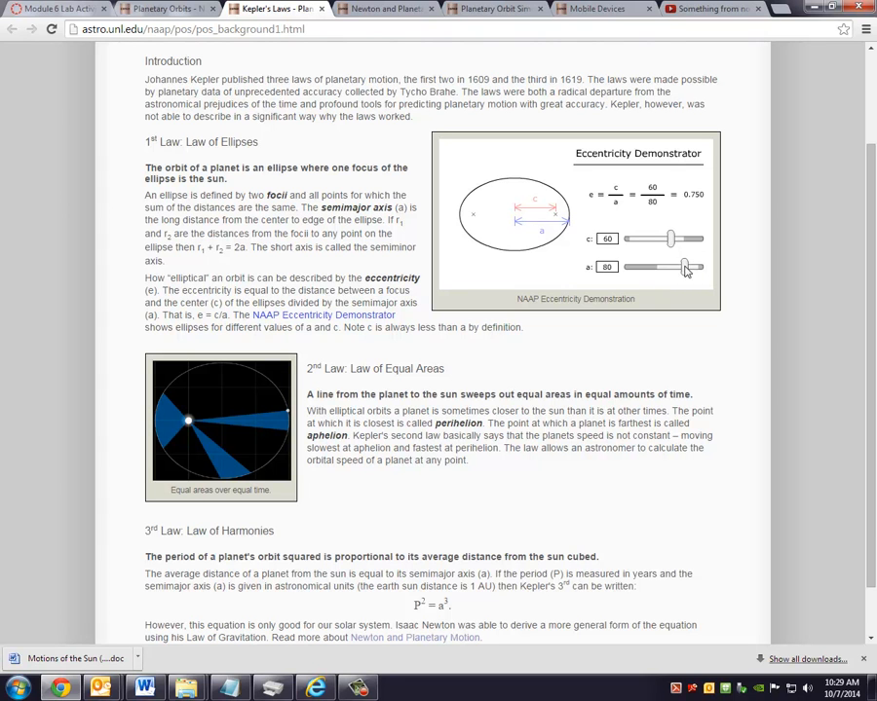
pyautogui.moveTo(670, 251)
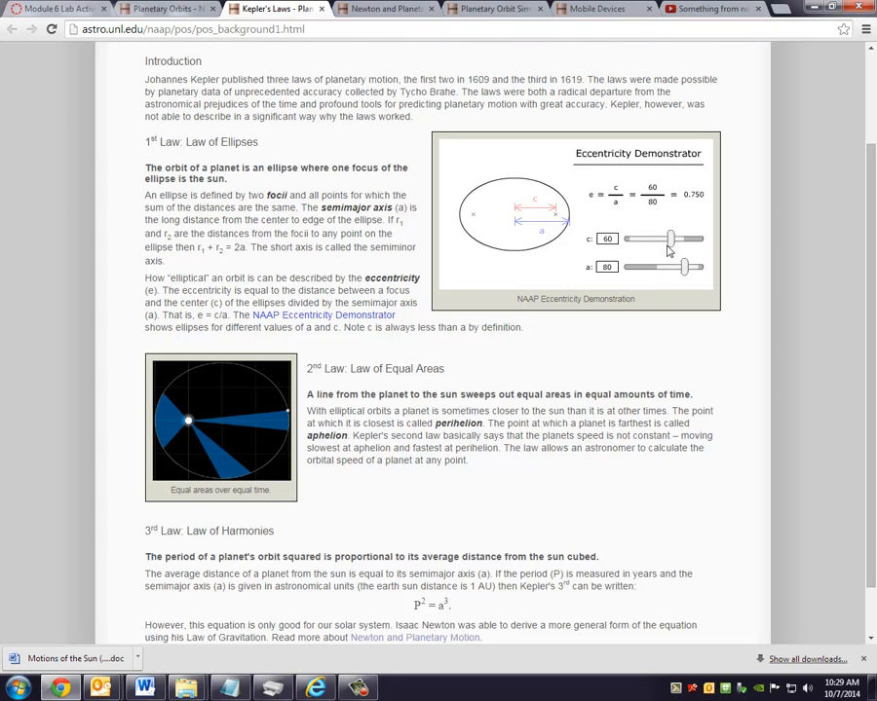
pyautogui.moveTo(555, 206)
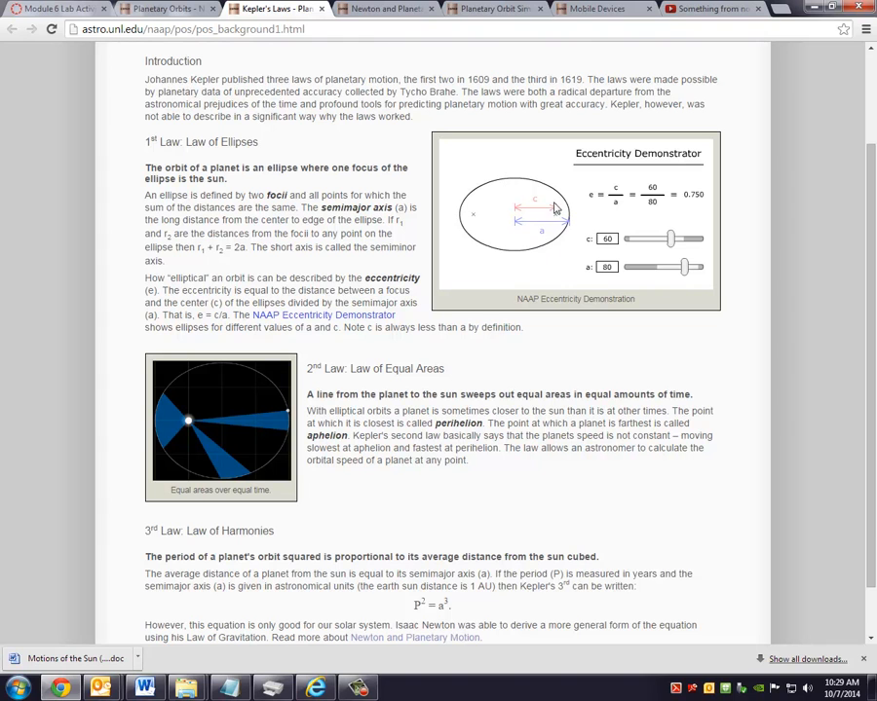
# Vary the Eccentricity Demonstrator's focus distance and semimajor axis between near-circular and highly eccentric ellipses.
pyautogui.click(605, 237)
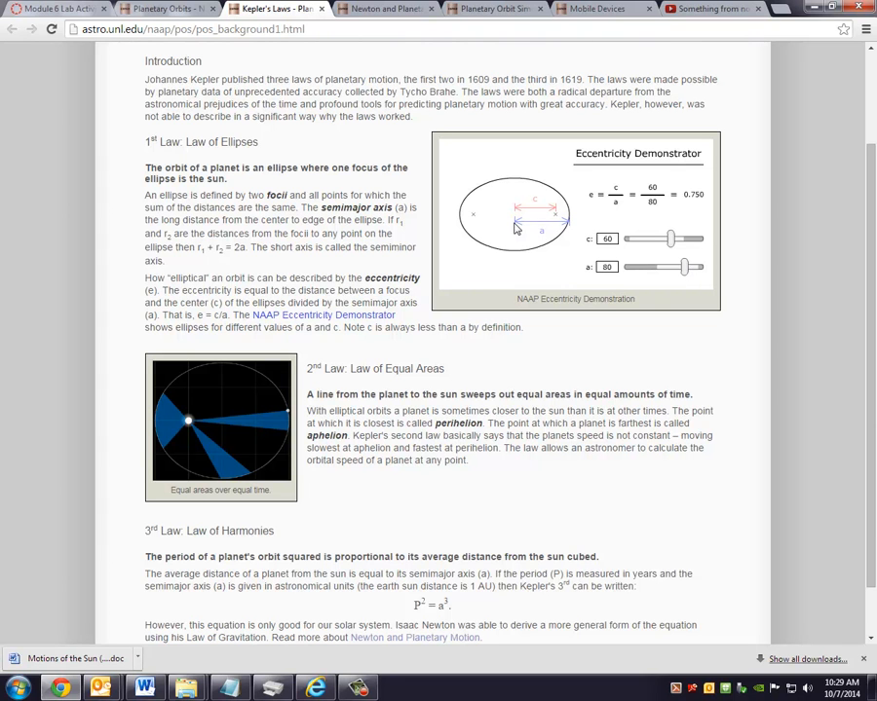
pyautogui.moveTo(569, 226)
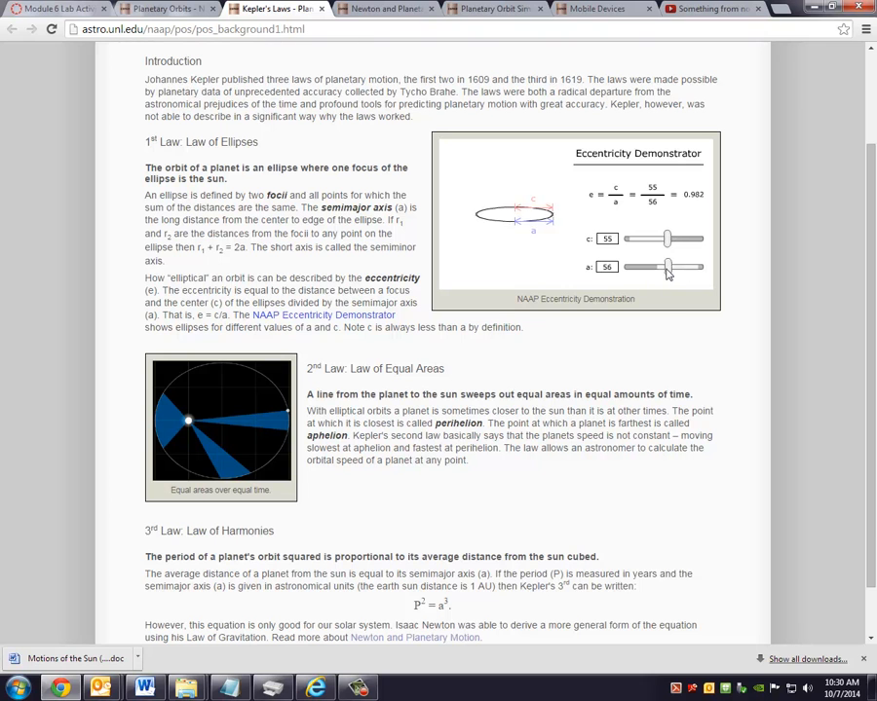
pyautogui.moveTo(667, 265); pyautogui.dragTo(689, 265)
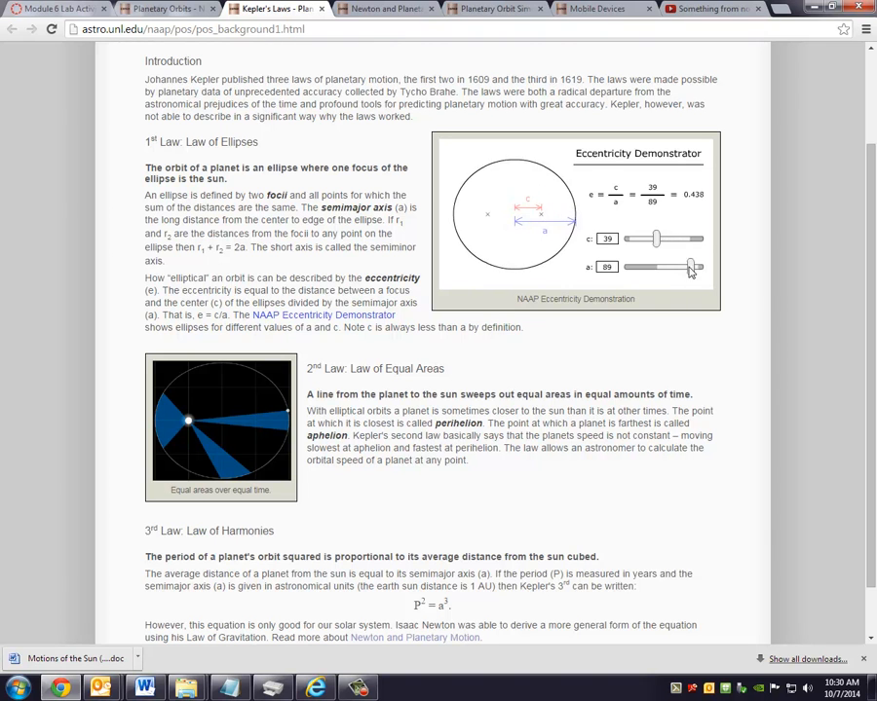
pyautogui.moveTo(690, 265); pyautogui.dragTo(674, 265)
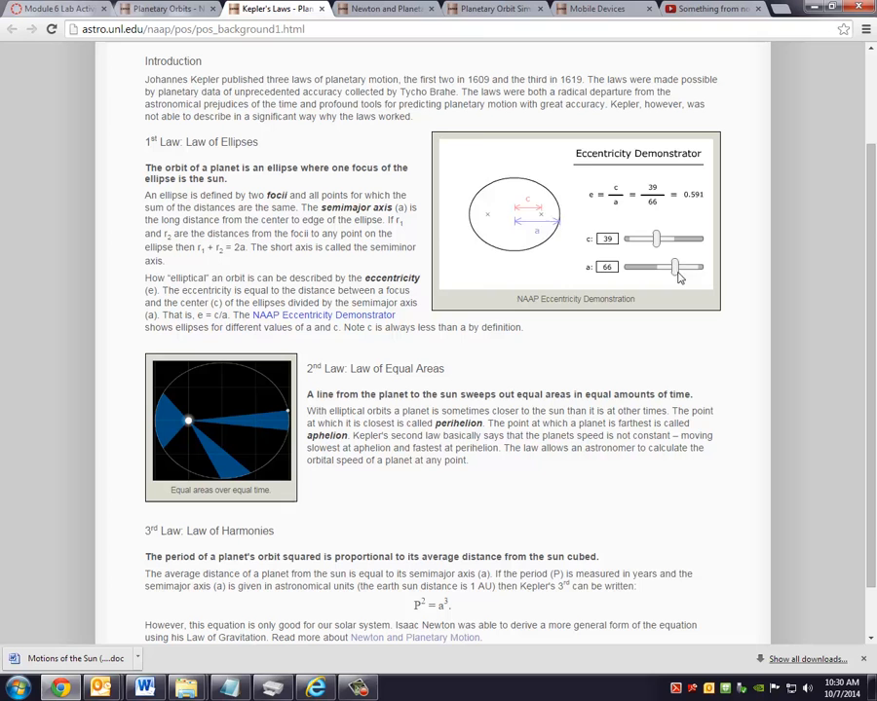
pyautogui.moveTo(674, 265); pyautogui.dragTo(682, 264)
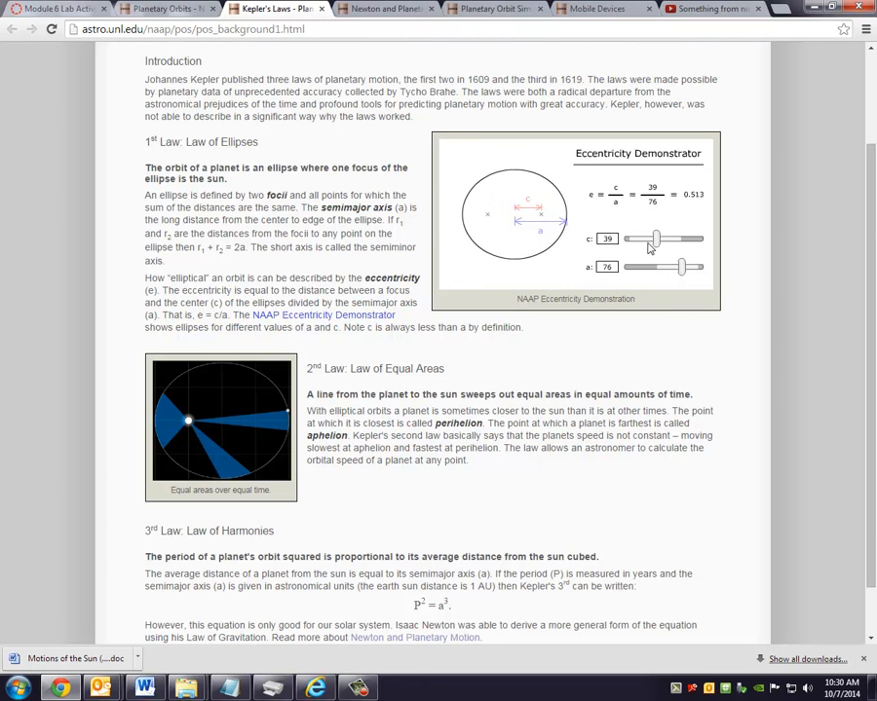
pyautogui.moveTo(659, 237); pyautogui.dragTo(641, 238)
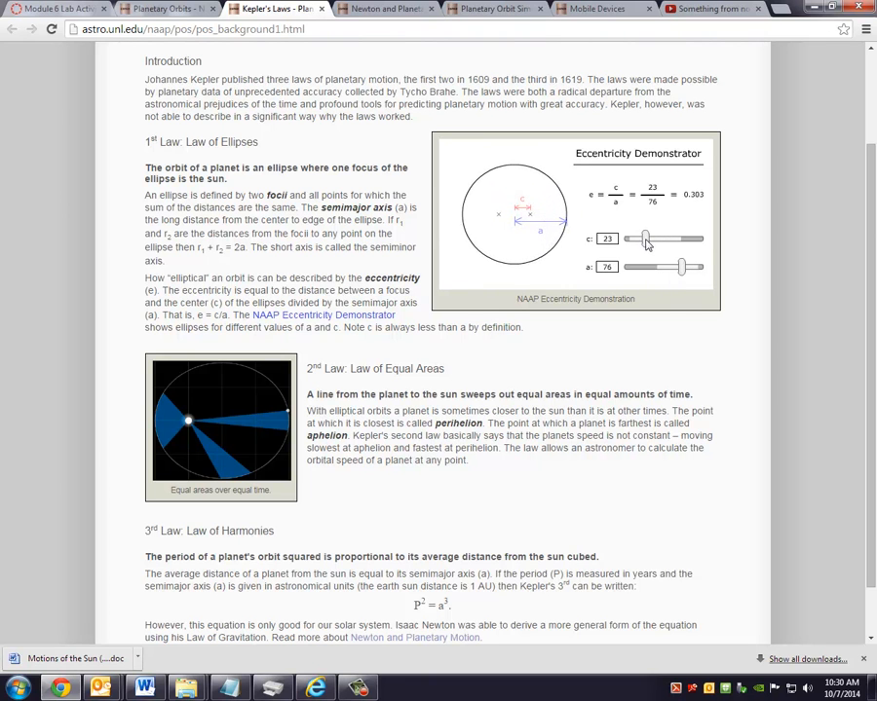
pyautogui.moveTo(643, 238); pyautogui.dragTo(662, 238)
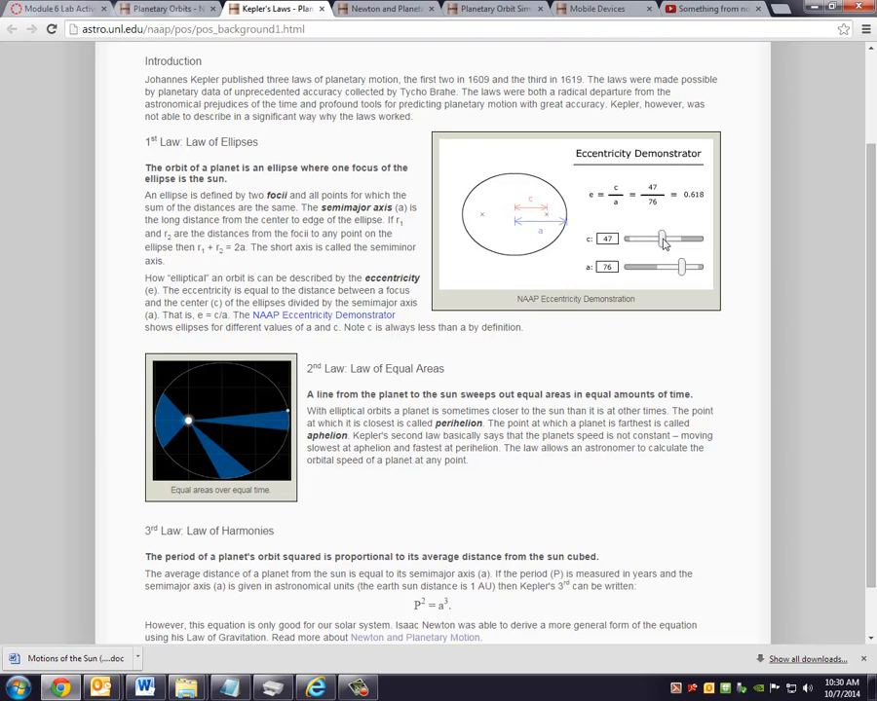
pyautogui.moveTo(666, 238); pyautogui.dragTo(658, 237)
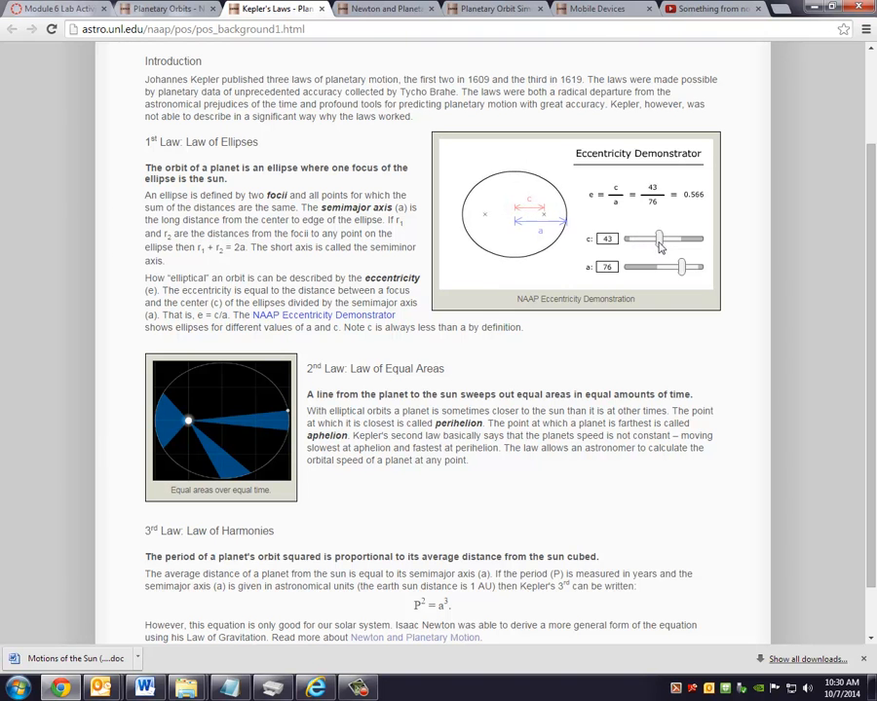
pyautogui.moveTo(662, 238); pyautogui.dragTo(629, 238)
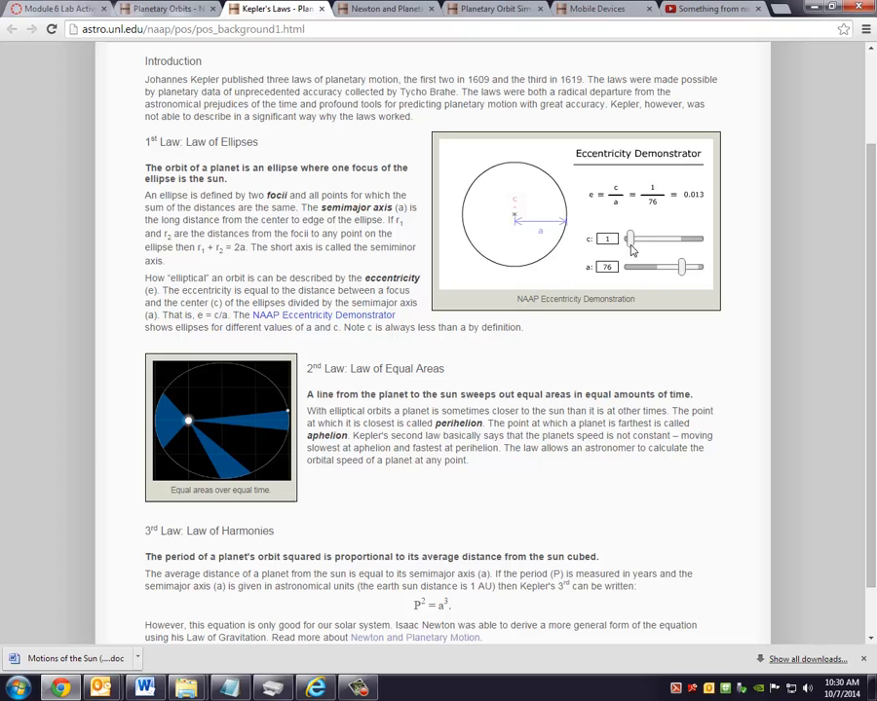
pyautogui.moveTo(631, 238); pyautogui.dragTo(666, 238)
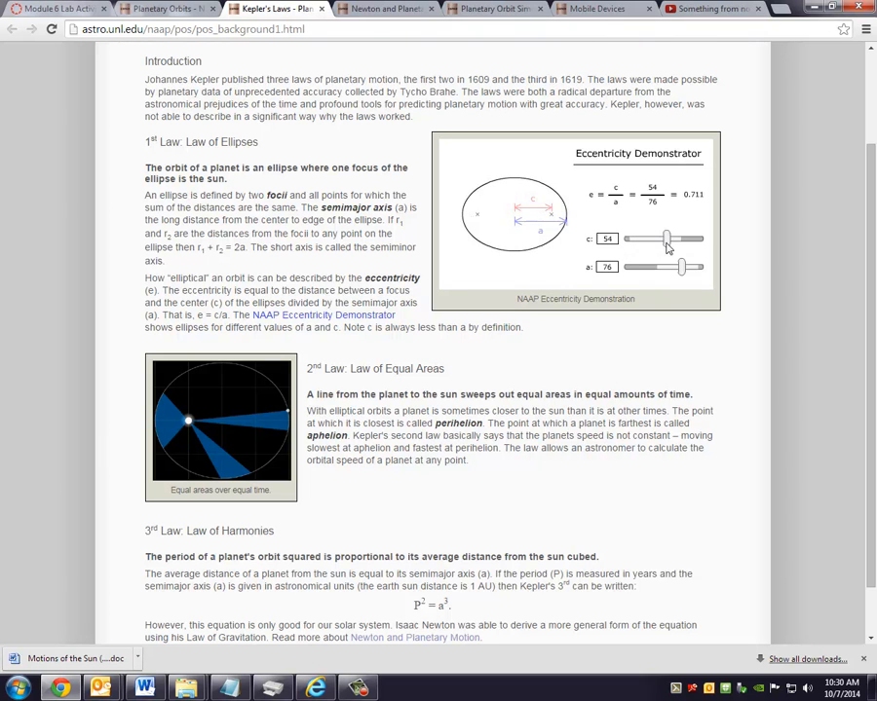
# Reset the demonstrator to a circle, then stretch it back into an ellipse of eccentricity 0.421.
pyautogui.moveTo(663, 238); pyautogui.dragTo(627, 237)
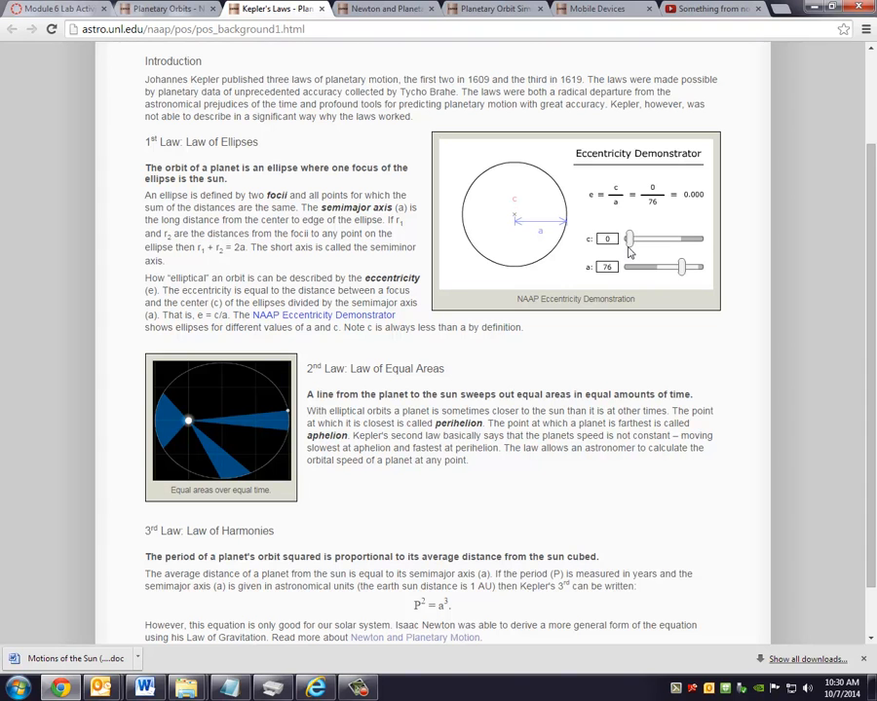
pyautogui.moveTo(627, 238); pyautogui.dragTo(647, 238)
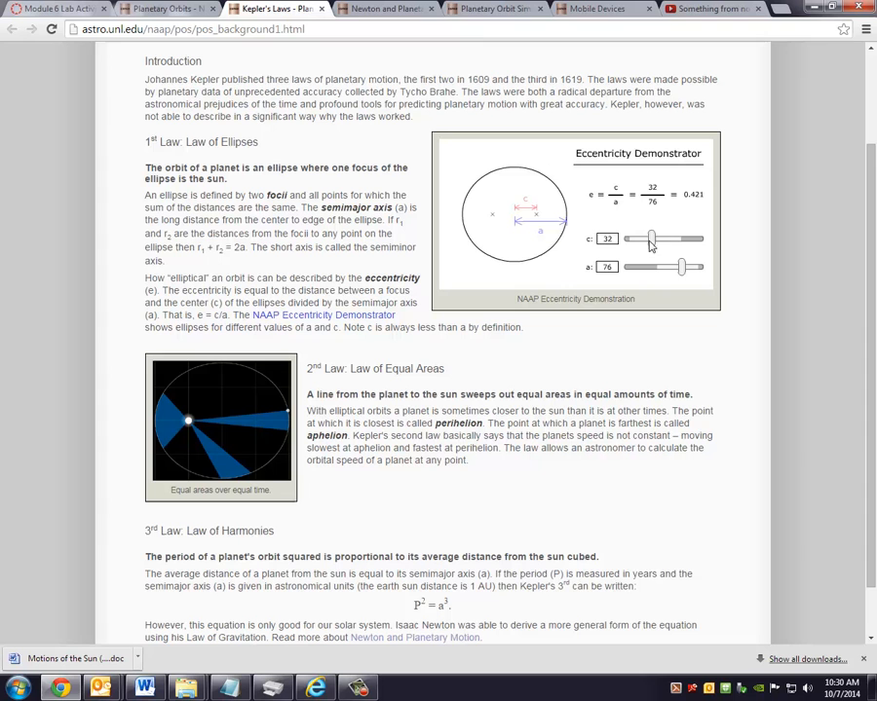
pyautogui.moveTo(651, 239); pyautogui.dragTo(604, 240)
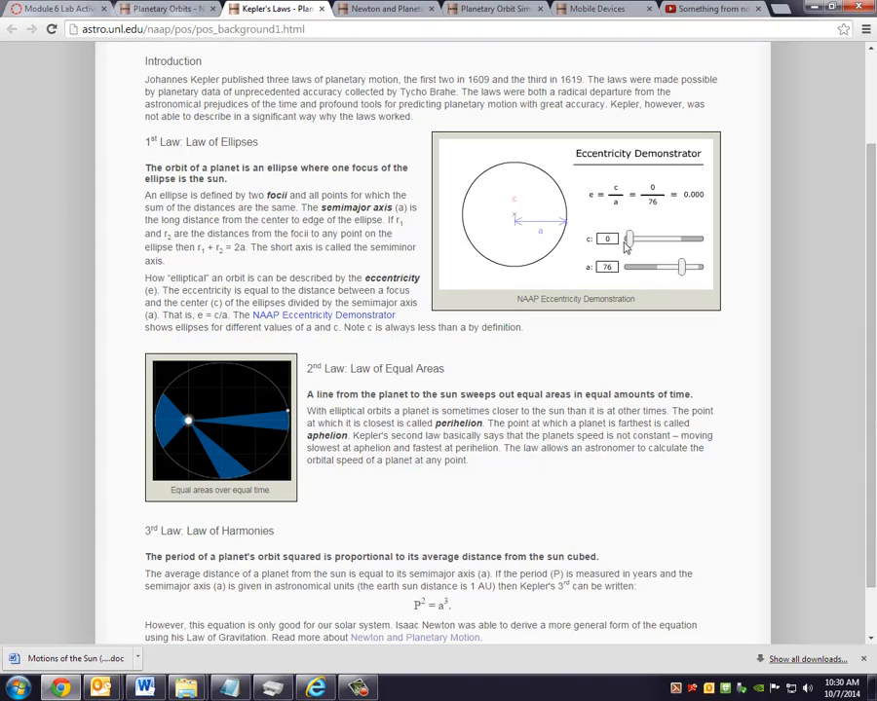
pyautogui.moveTo(678, 213)
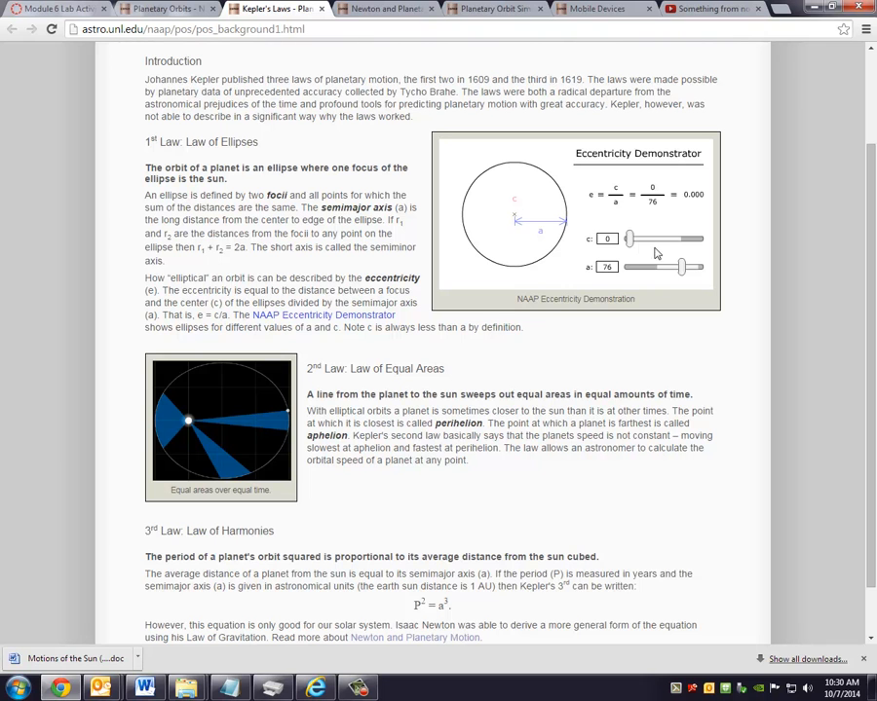
pyautogui.moveTo(627, 238); pyautogui.dragTo(646, 238)
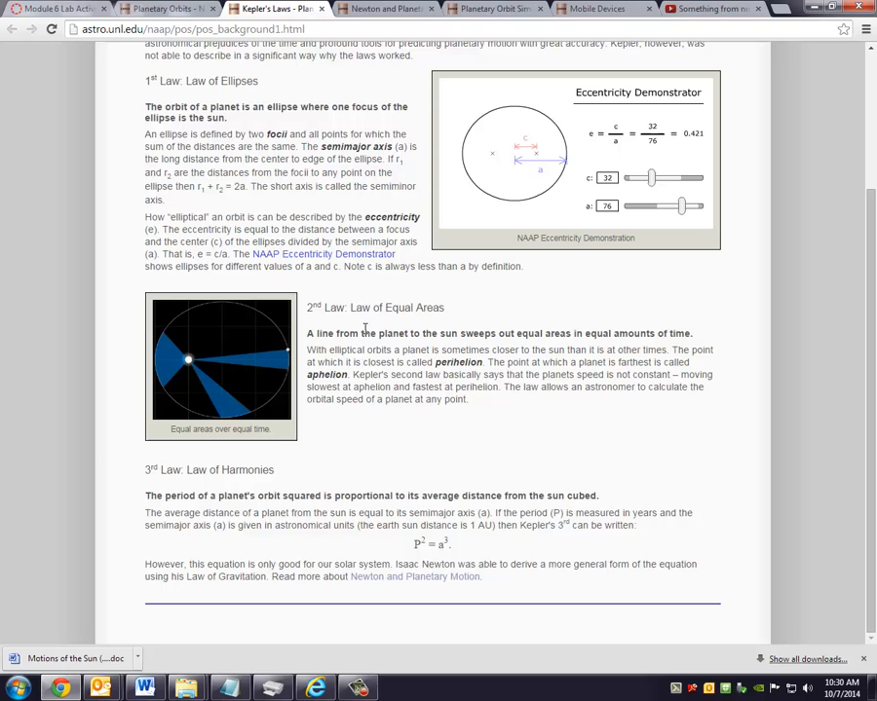
pyautogui.moveTo(273, 365)
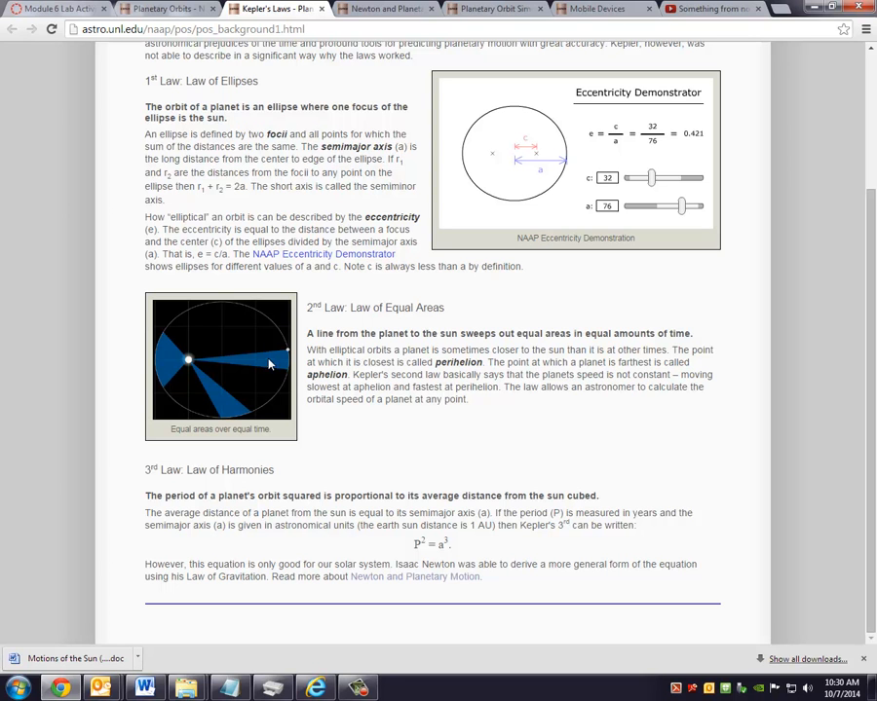
pyautogui.moveTo(152, 349)
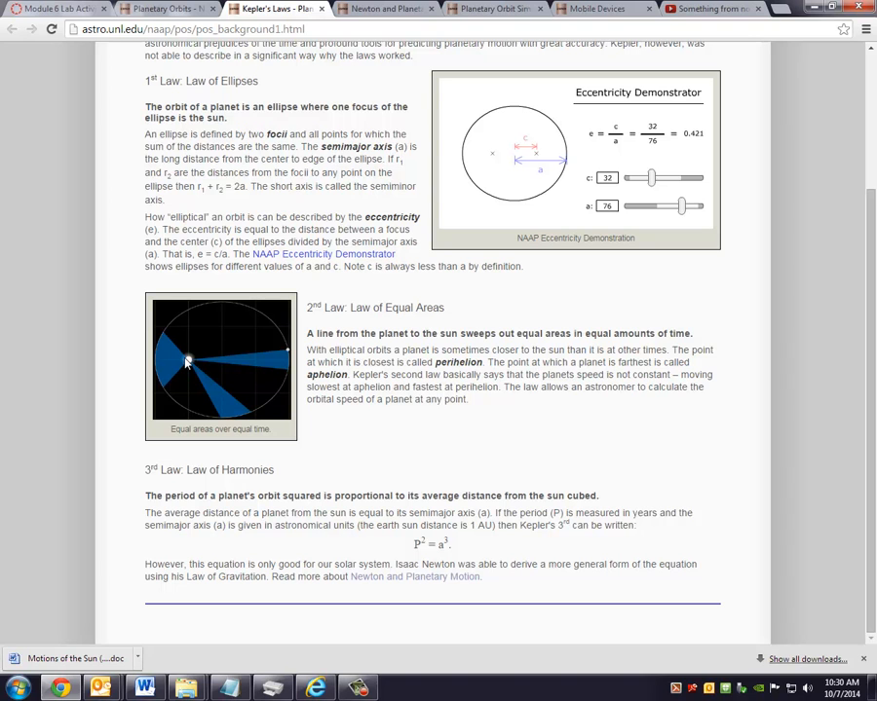
pyautogui.moveTo(296, 358)
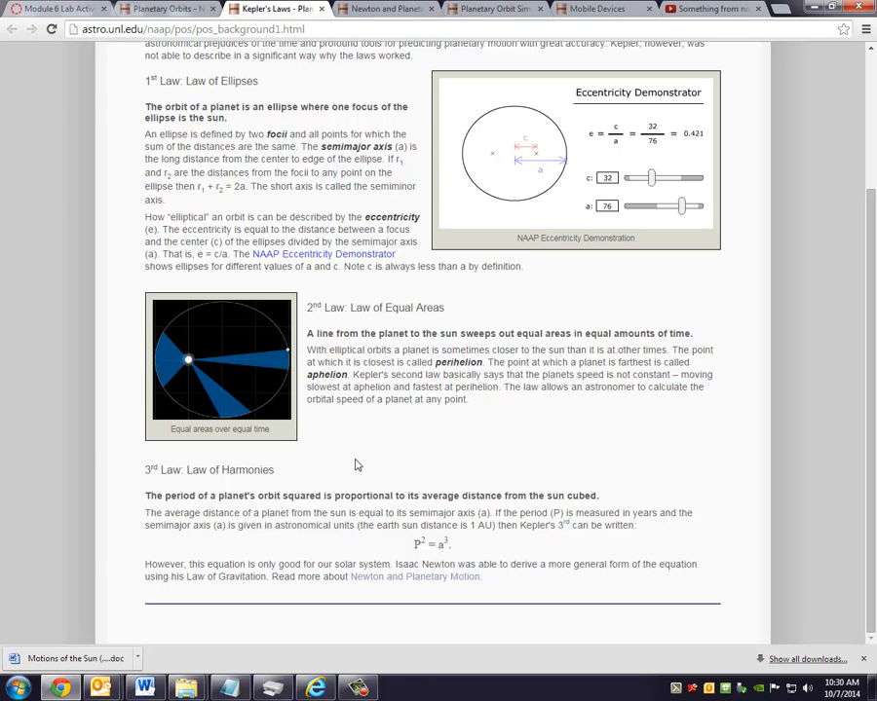
pyautogui.moveTo(398, 530)
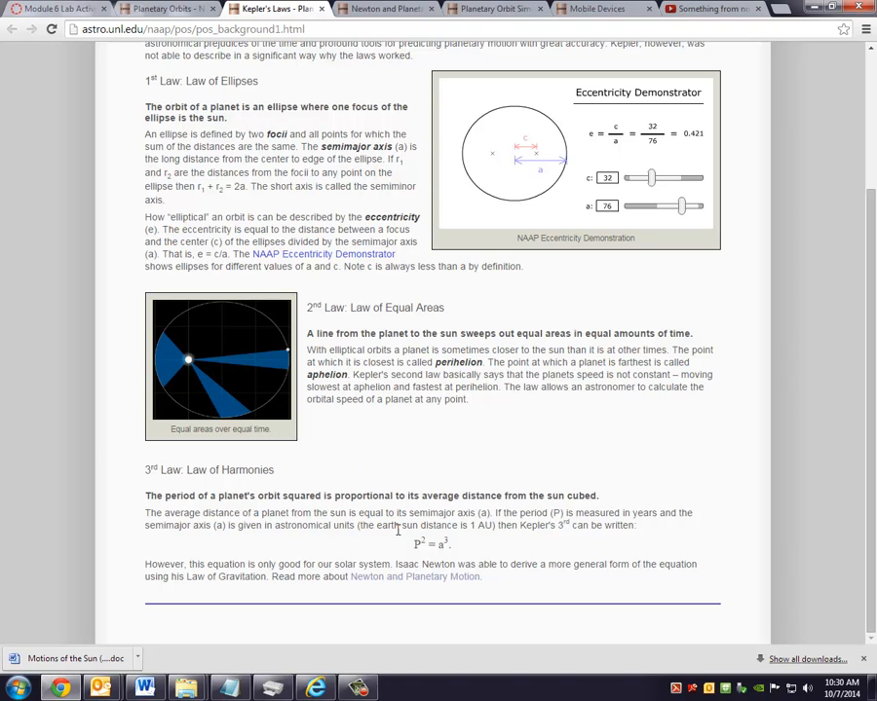
pyautogui.moveTo(444, 552)
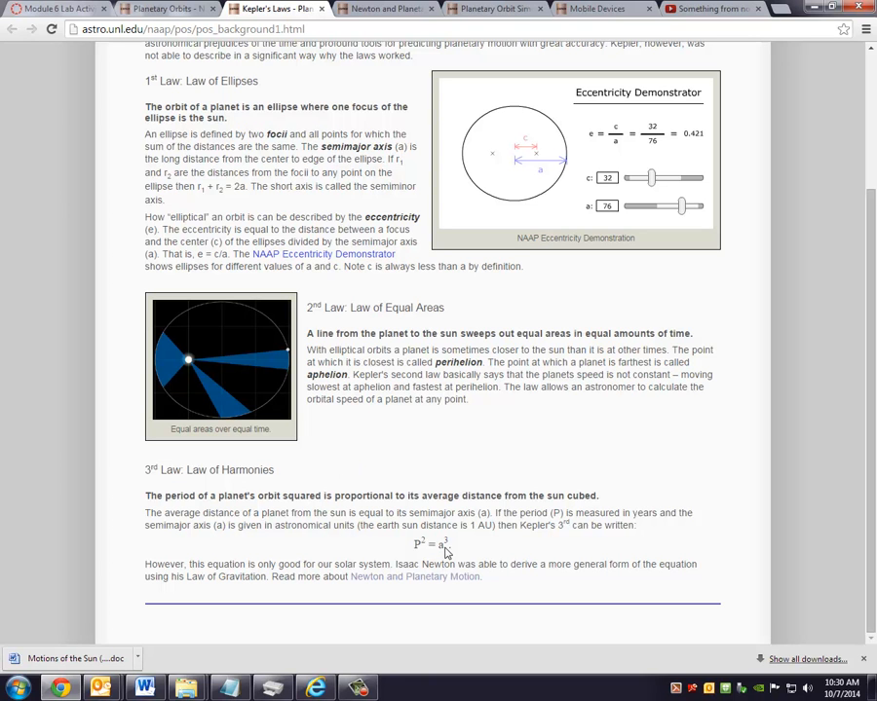
pyautogui.moveTo(425, 553)
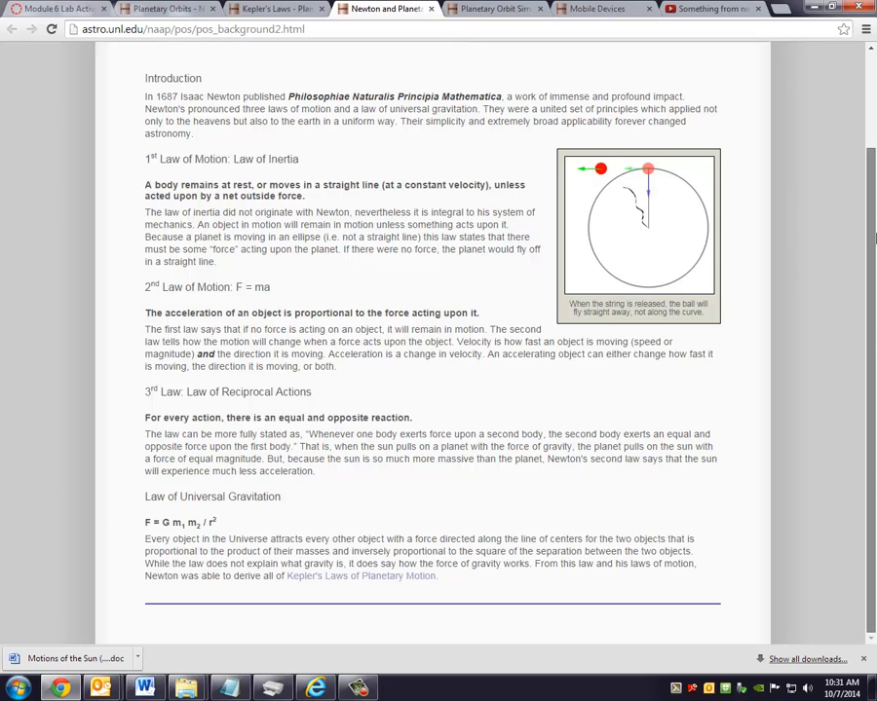
# Finish the Newton and Planetary Motion page and switch to the Planetary Orbit Simulator showing Mercury at eccentricity 0.700, 1.00 AU.
pyautogui.scroll(-3)
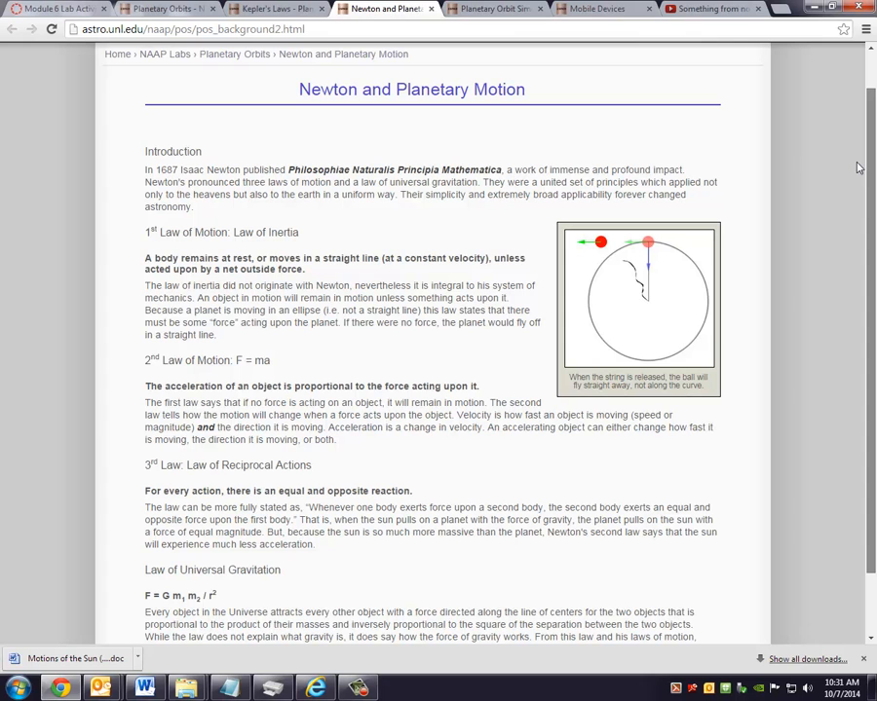
pyautogui.scroll(-3)
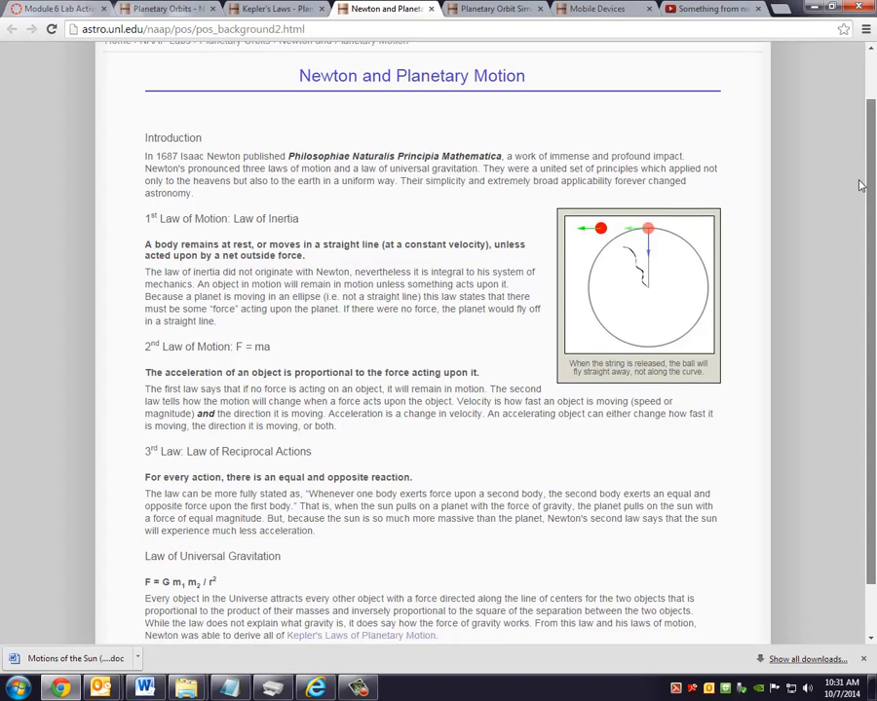
pyautogui.scroll(-3)
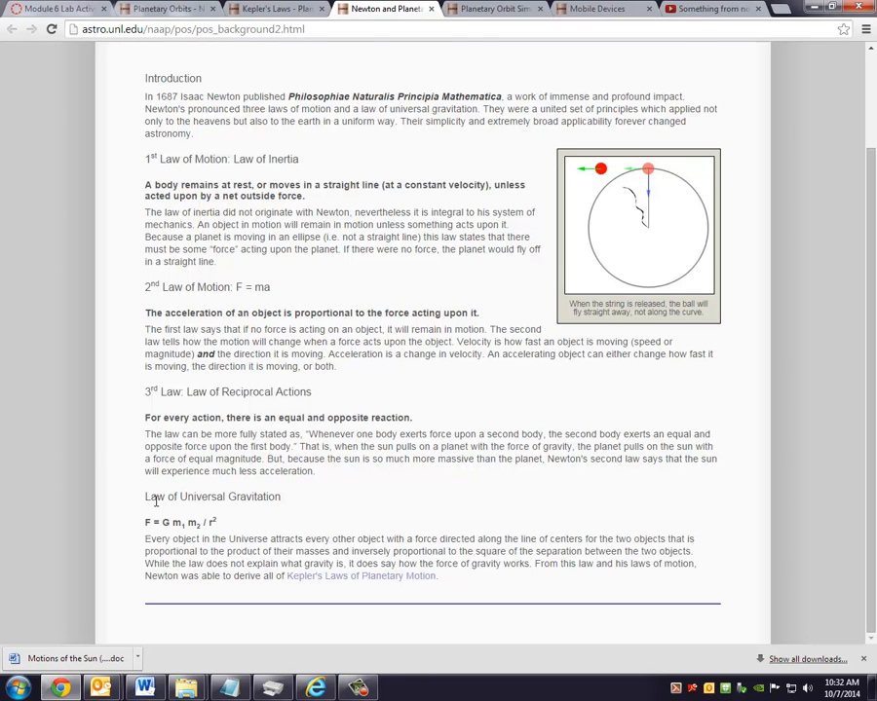
pyautogui.moveTo(454, 409)
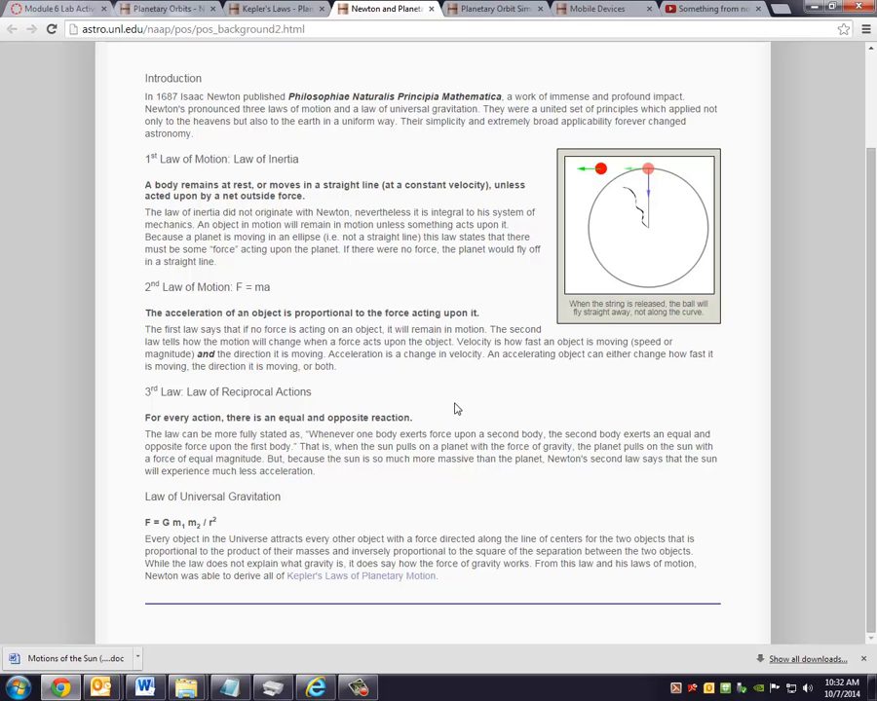
pyautogui.moveTo(328, 47)
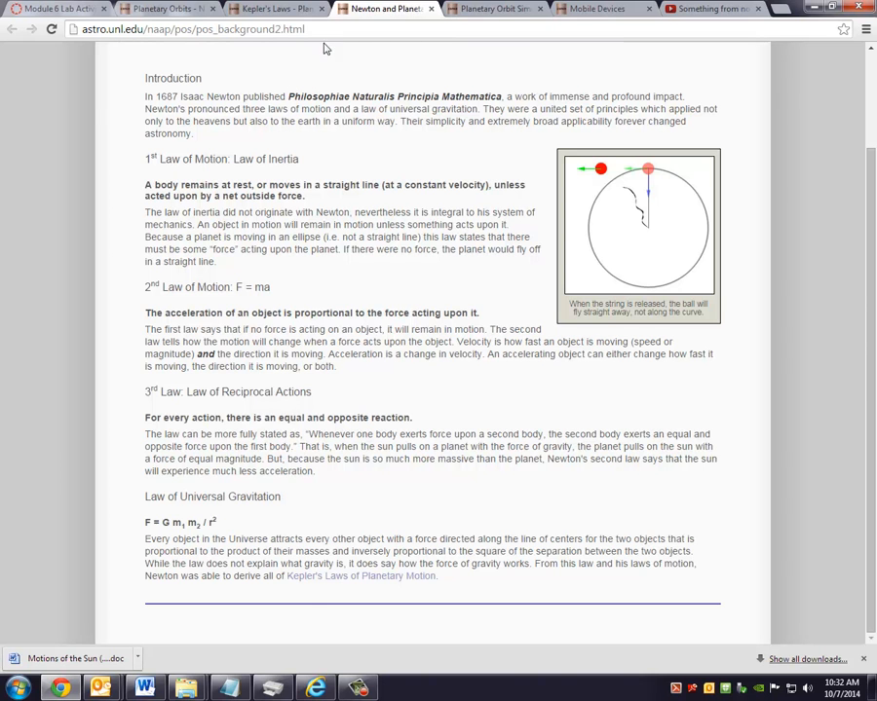
pyautogui.click(497, 8)
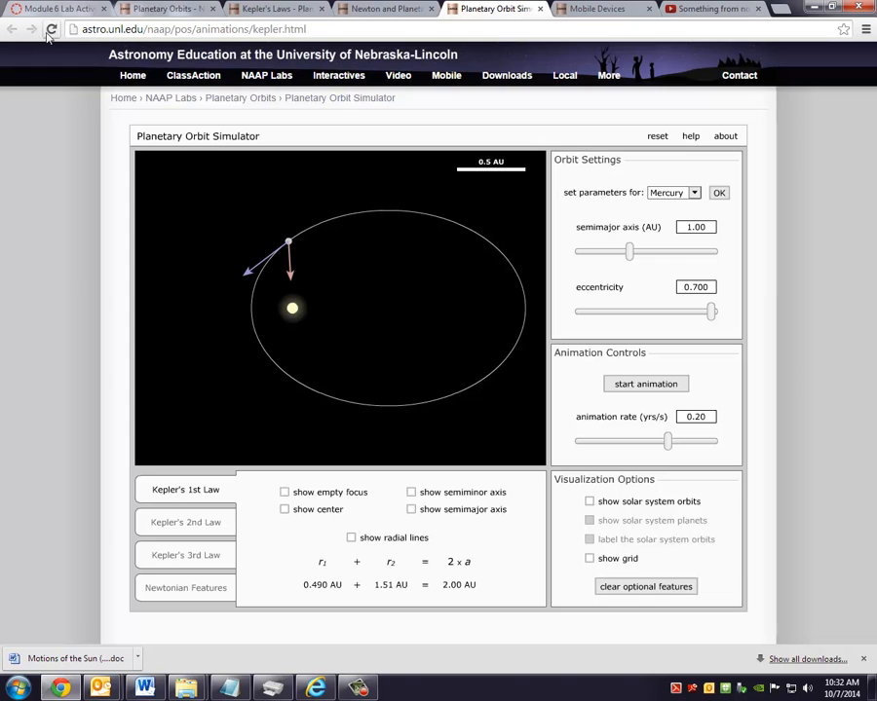
# Lower Mercury's orbit eccentricity to 0.400, keeping the 1.00 AU semimajor axis.
pyautogui.moveTo(711, 312); pyautogui.dragTo(654, 312)
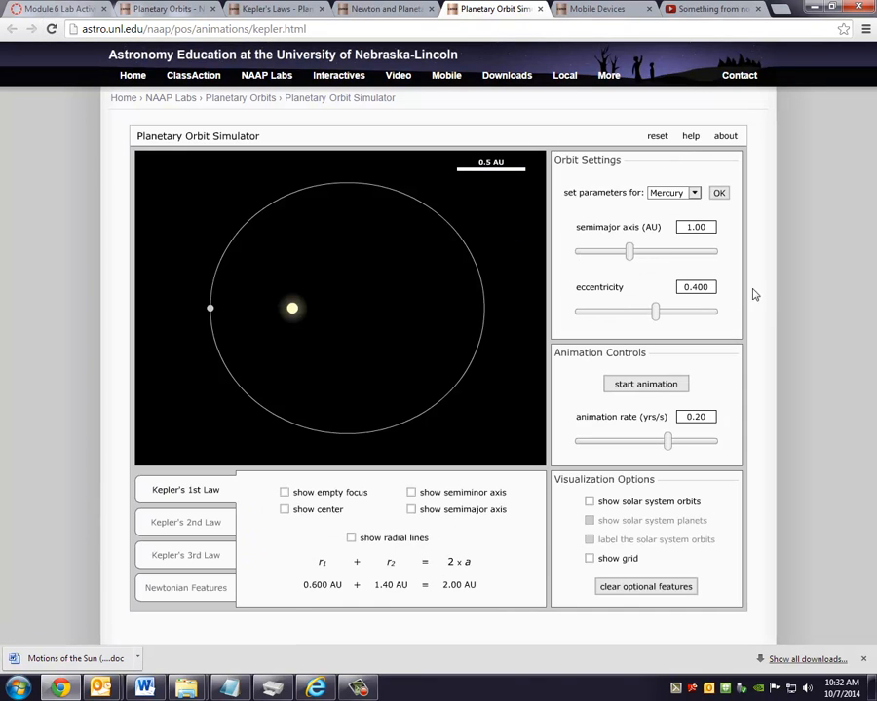
pyautogui.moveTo(865, 403)
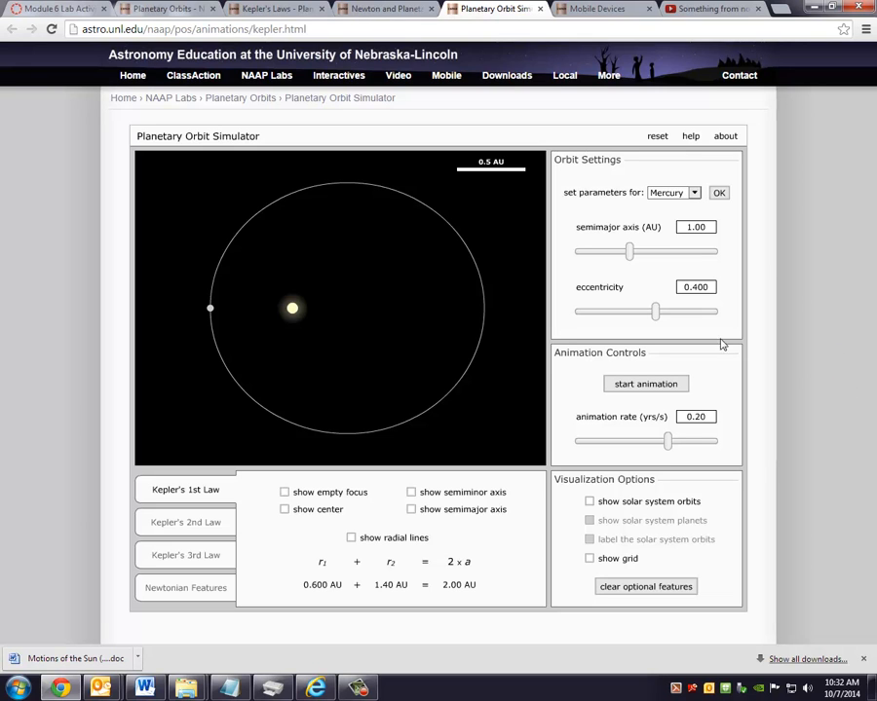
pyautogui.moveTo(830, 312)
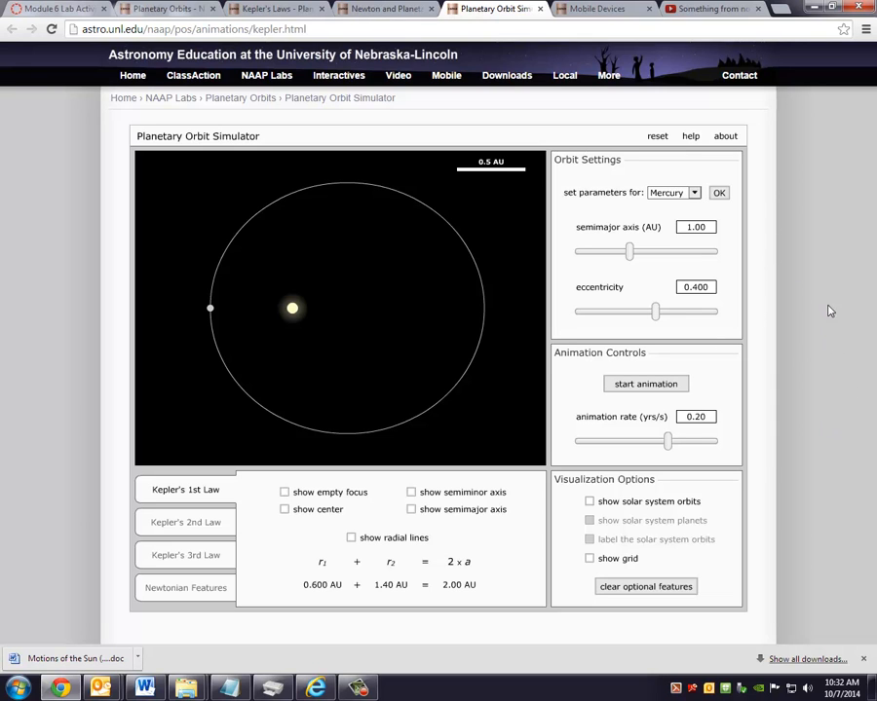
pyautogui.moveTo(667, 237)
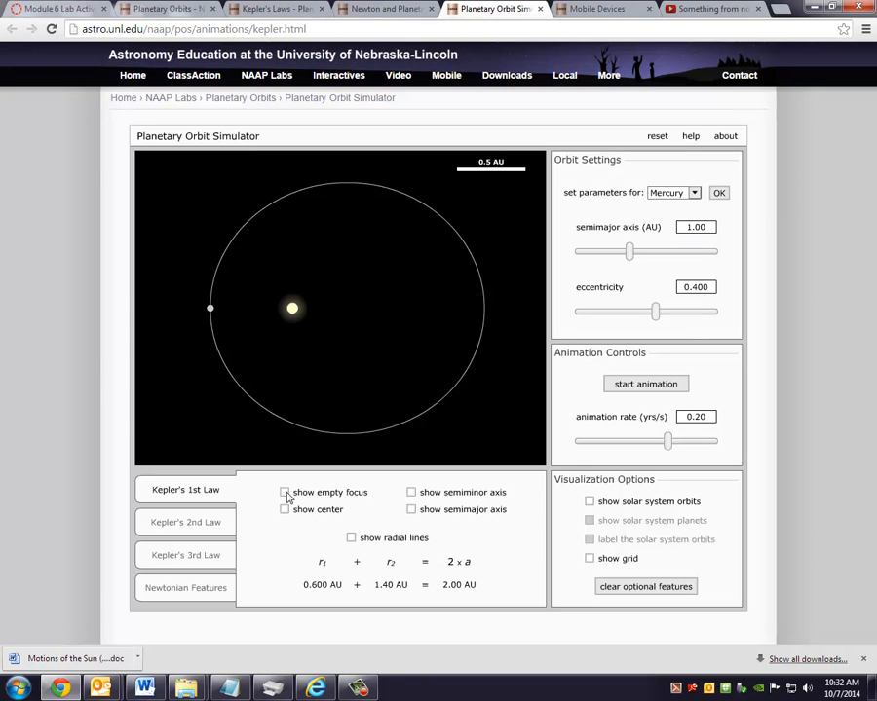
# Show the orbit's empty focus and the radial lines from both foci to the planet.
pyautogui.click(284, 491)
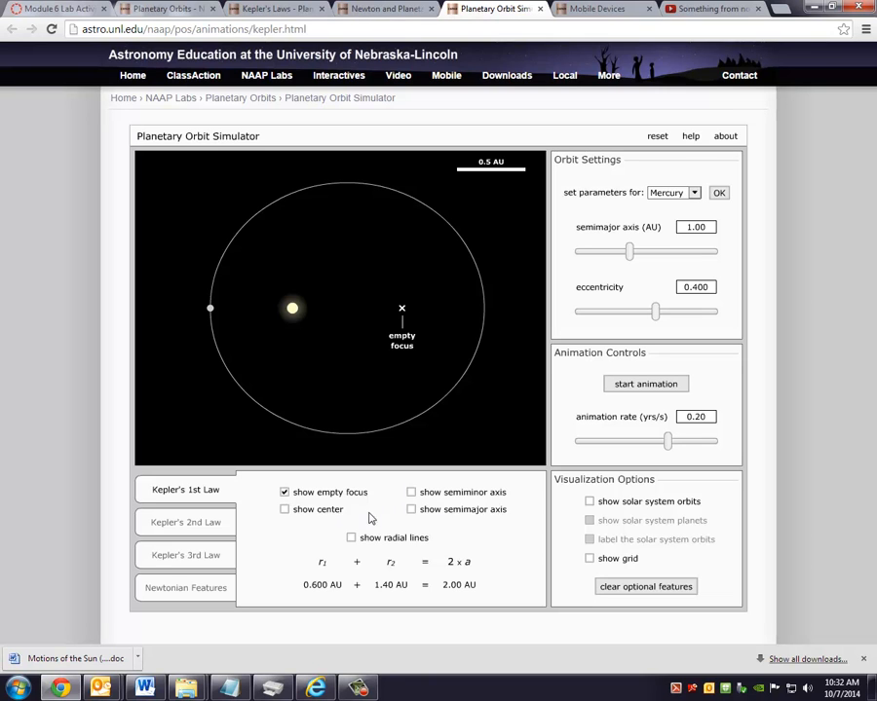
pyautogui.click(351, 537)
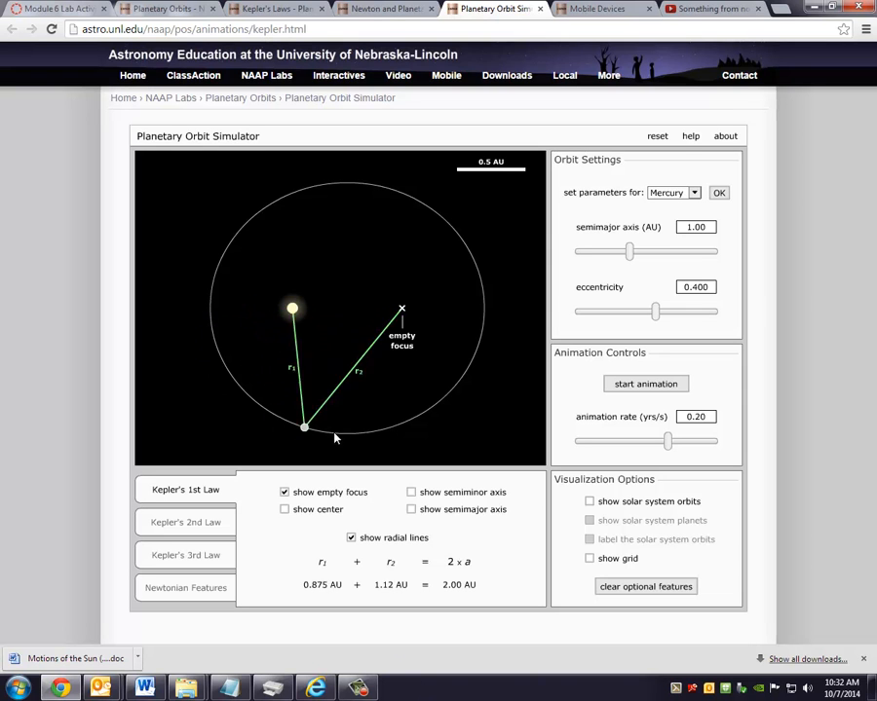
# Move the planet around the orbit to see the radial lines sum to 2.00 AU, then start it orbiting.
pyautogui.moveTo(304, 426); pyautogui.dragTo(244, 390)
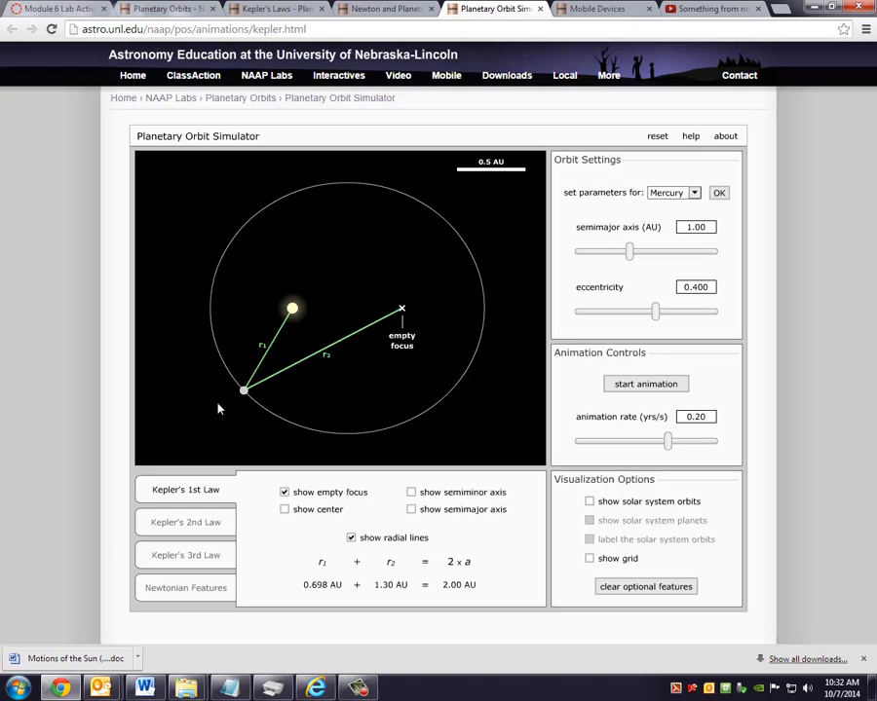
pyautogui.moveTo(244, 390); pyautogui.dragTo(458, 378)
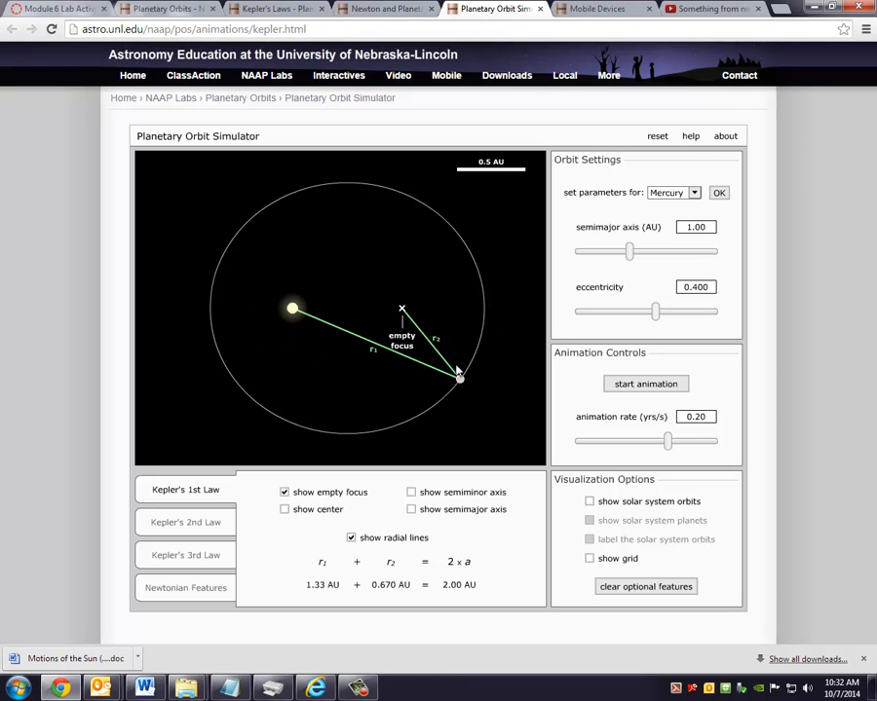
pyautogui.moveTo(458, 374); pyautogui.dragTo(242, 230)
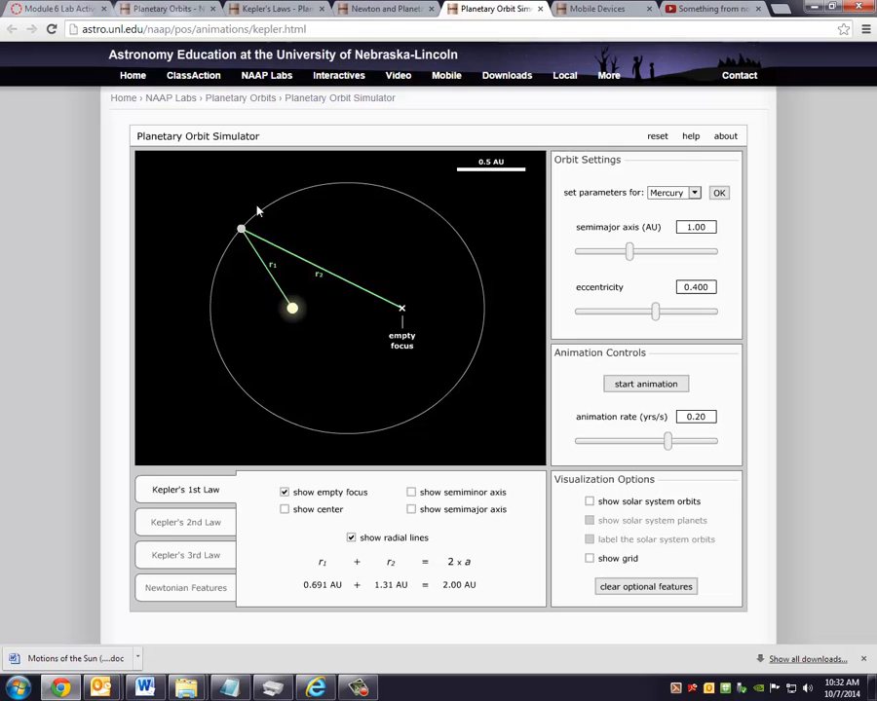
pyautogui.moveTo(242, 229); pyautogui.dragTo(269, 412)
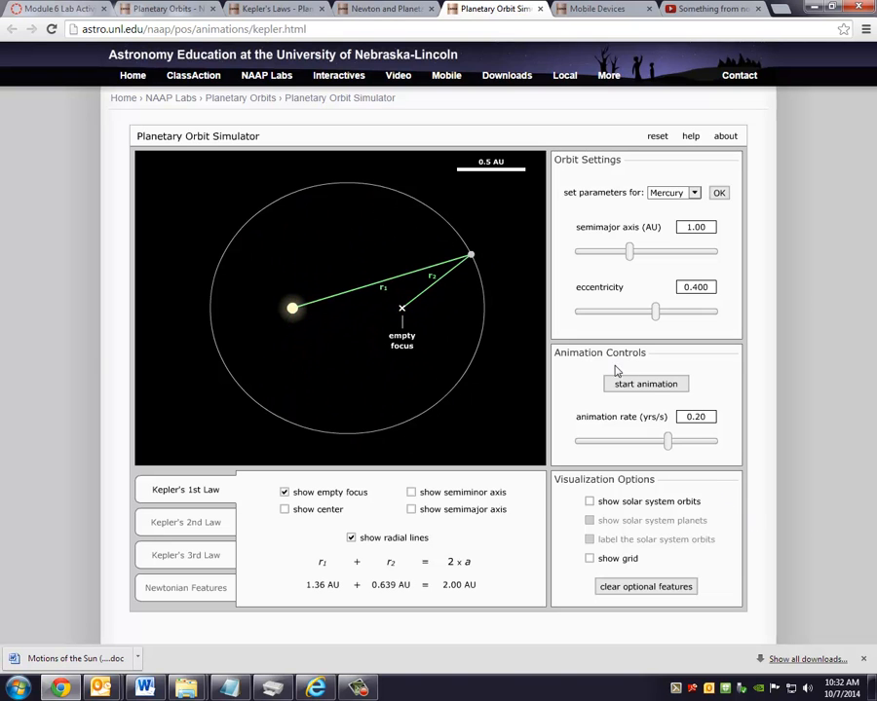
pyautogui.click(645, 382)
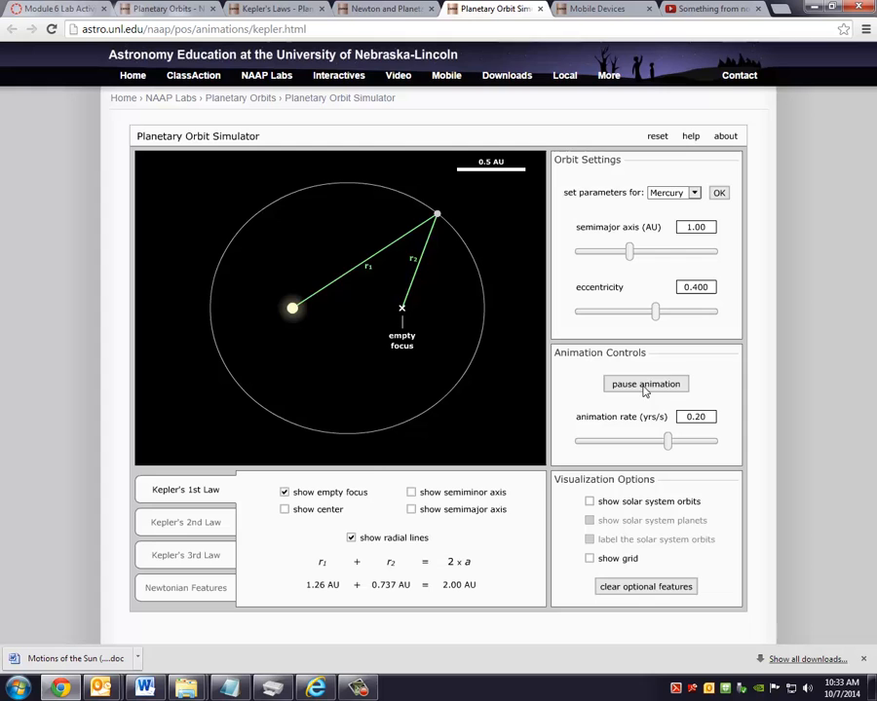
# Switch to Kepler's 2nd Law and set the sweep size to 1/12 of the orbit (0.240 sq AU).
pyautogui.click(645, 382)
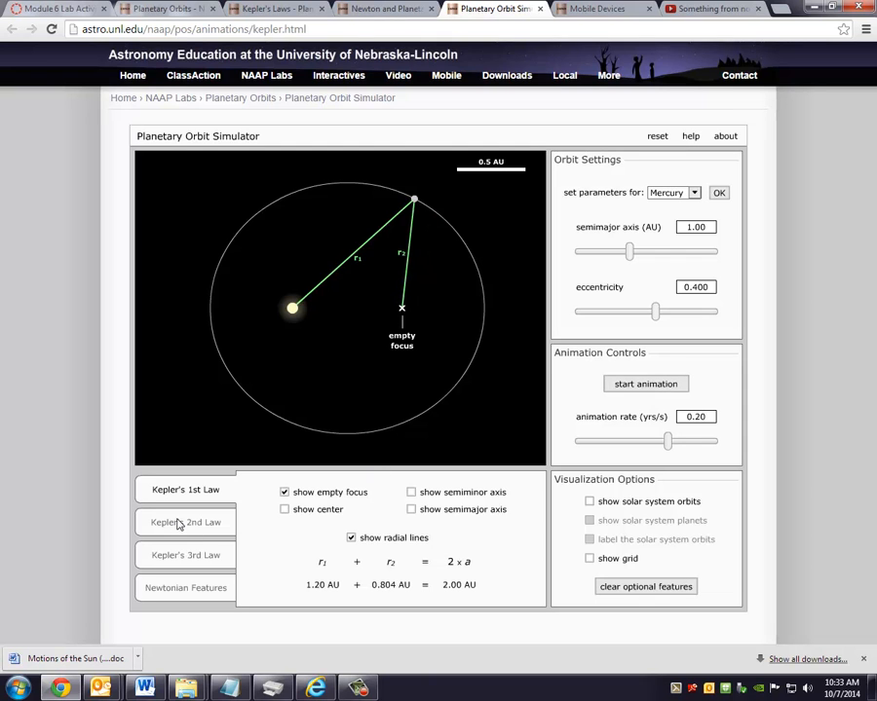
pyautogui.moveTo(179, 522)
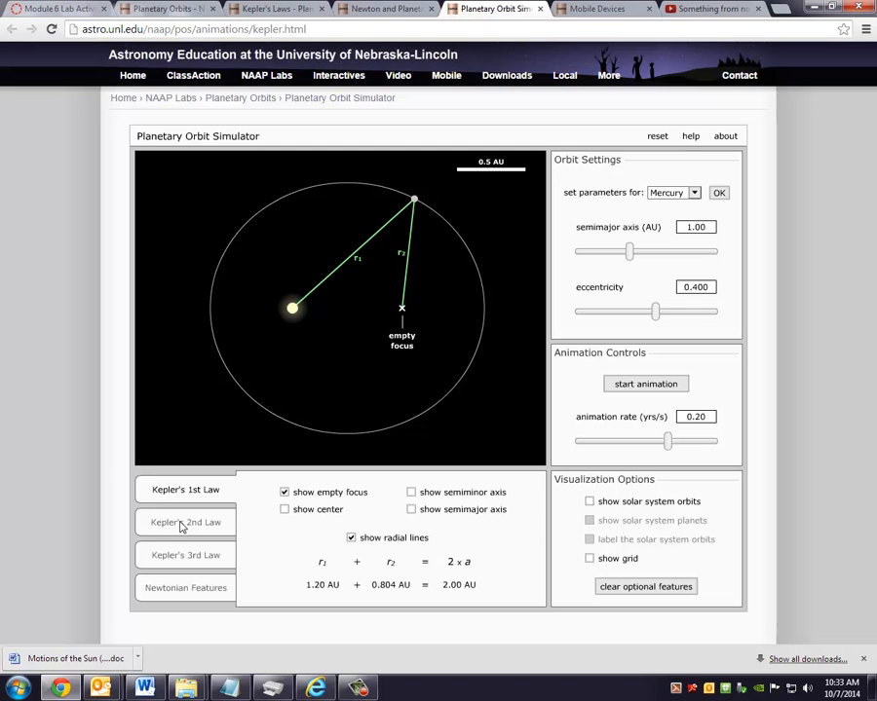
pyautogui.click(185, 522)
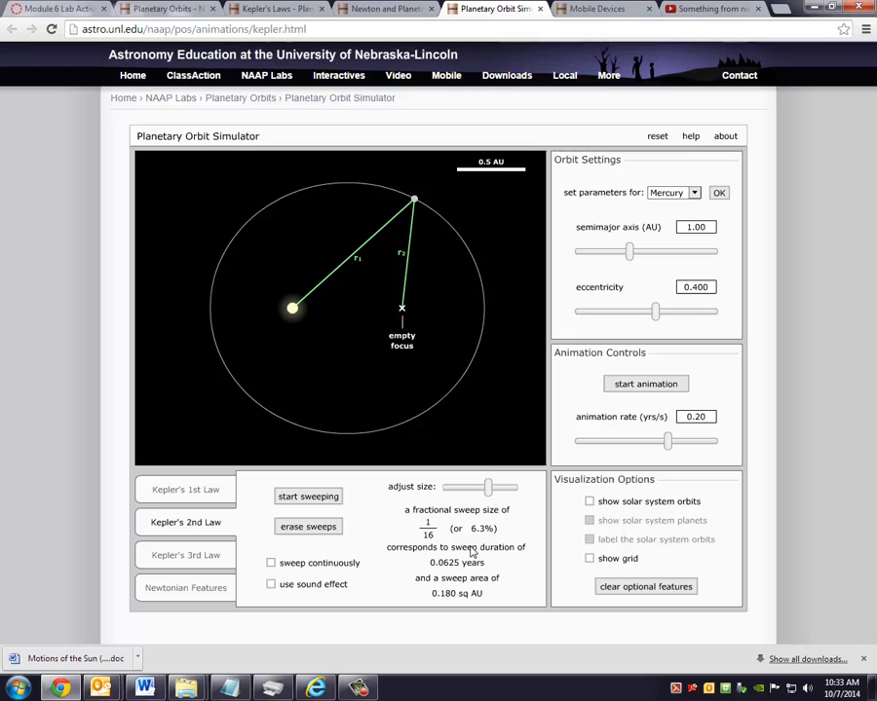
pyautogui.moveTo(489, 498)
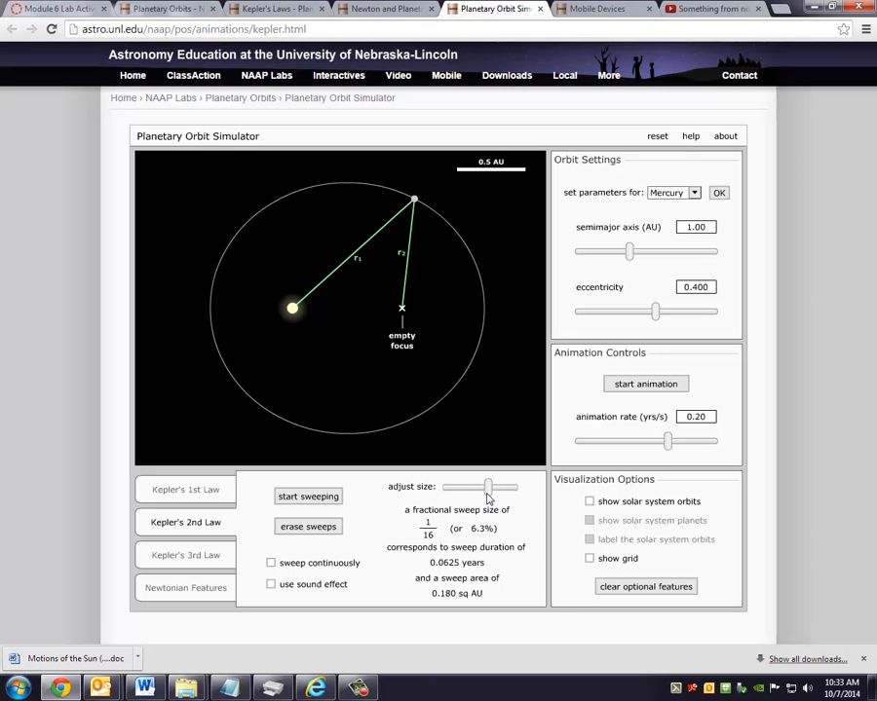
pyautogui.moveTo(491, 497)
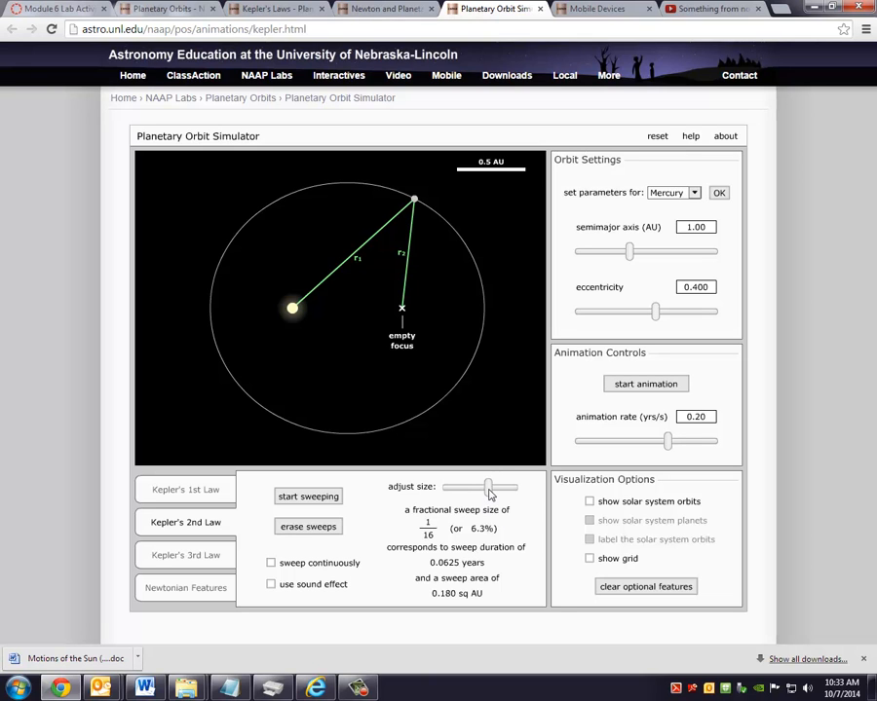
pyautogui.moveTo(487, 487); pyautogui.dragTo(495, 489)
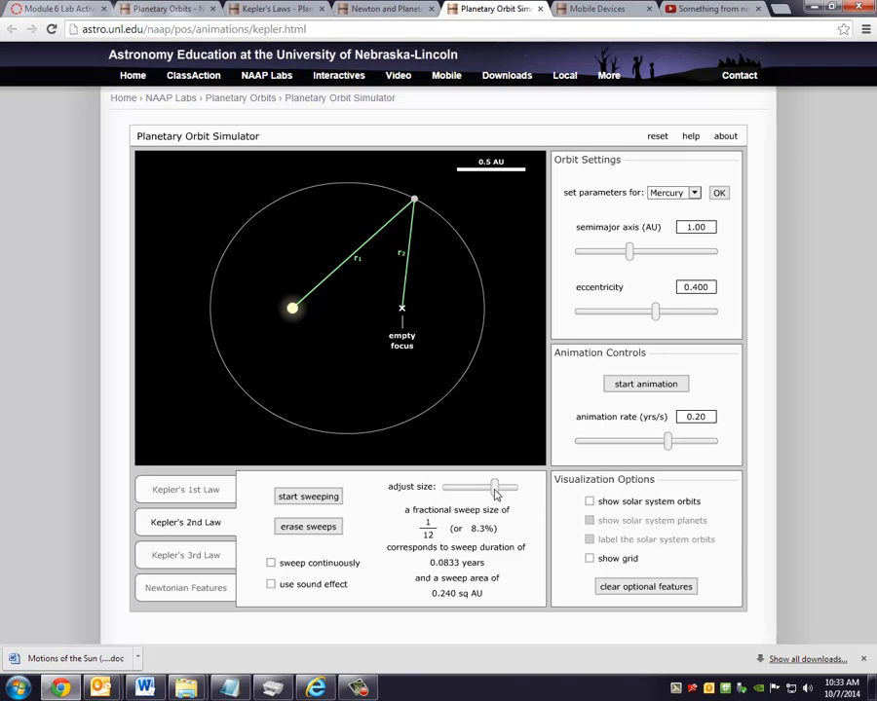
# Sweep out two equal 1/12-orbit areas as the planet moves, then erase the sweeps.
pyautogui.click(308, 497)
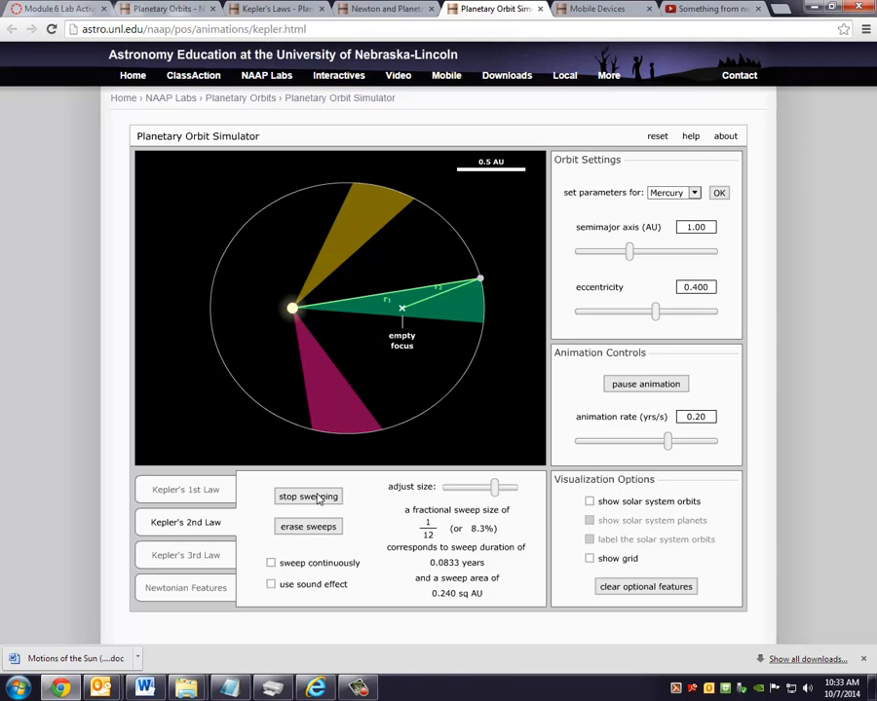
pyautogui.click(308, 496)
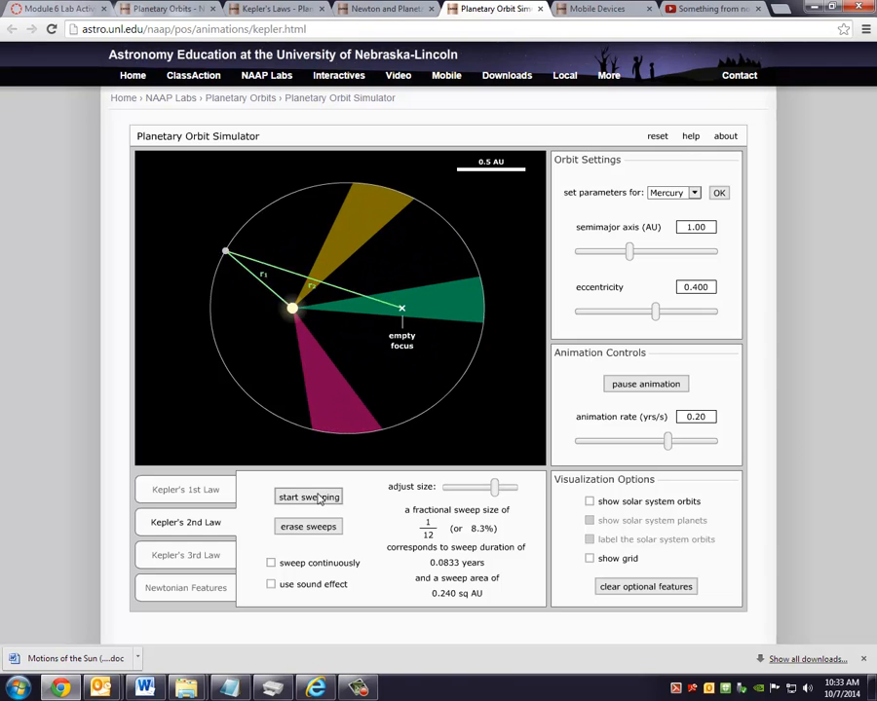
pyautogui.click(307, 497)
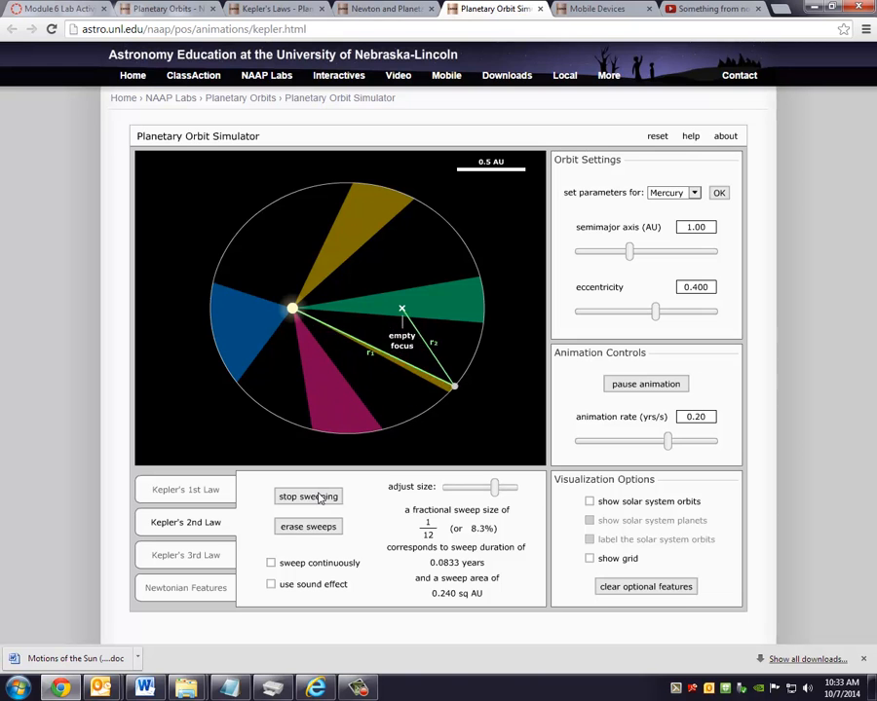
pyautogui.click(308, 497)
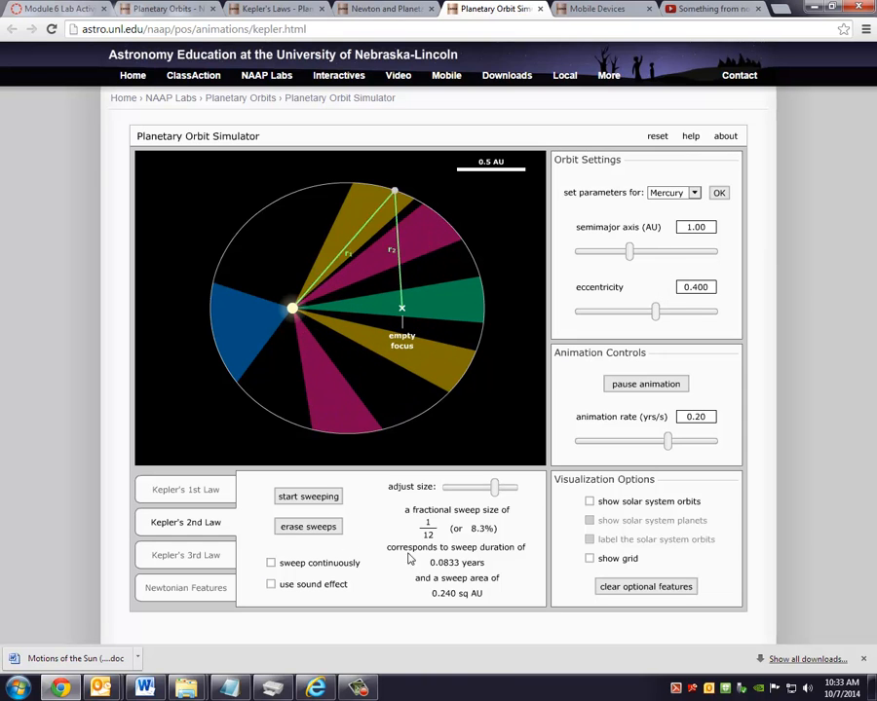
pyautogui.click(308, 526)
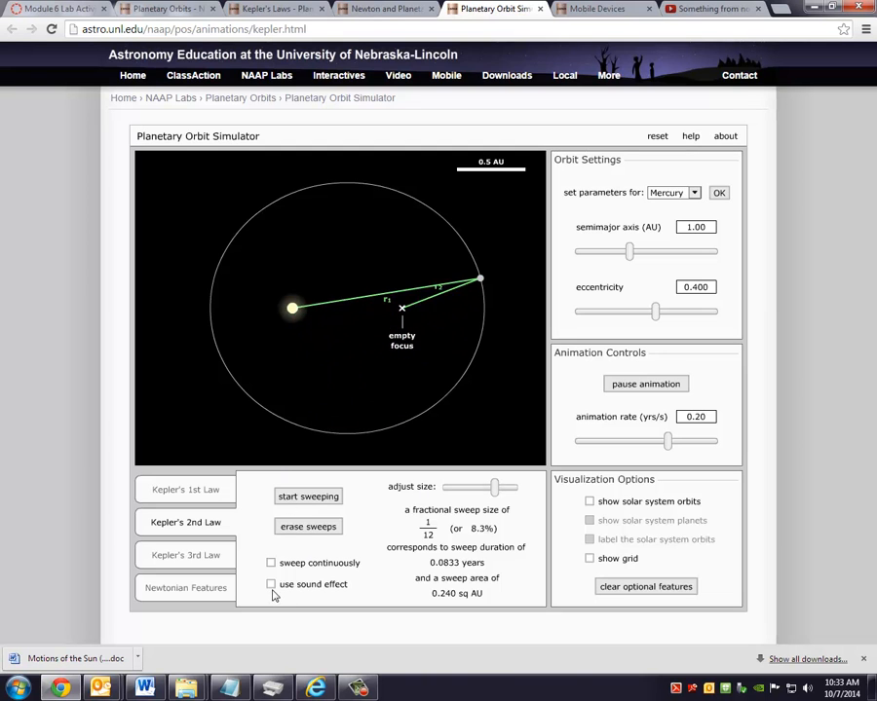
# Show Kepler's 3rd Law for Mars, then load Earth's orbital parameters.
pyautogui.click(271, 563)
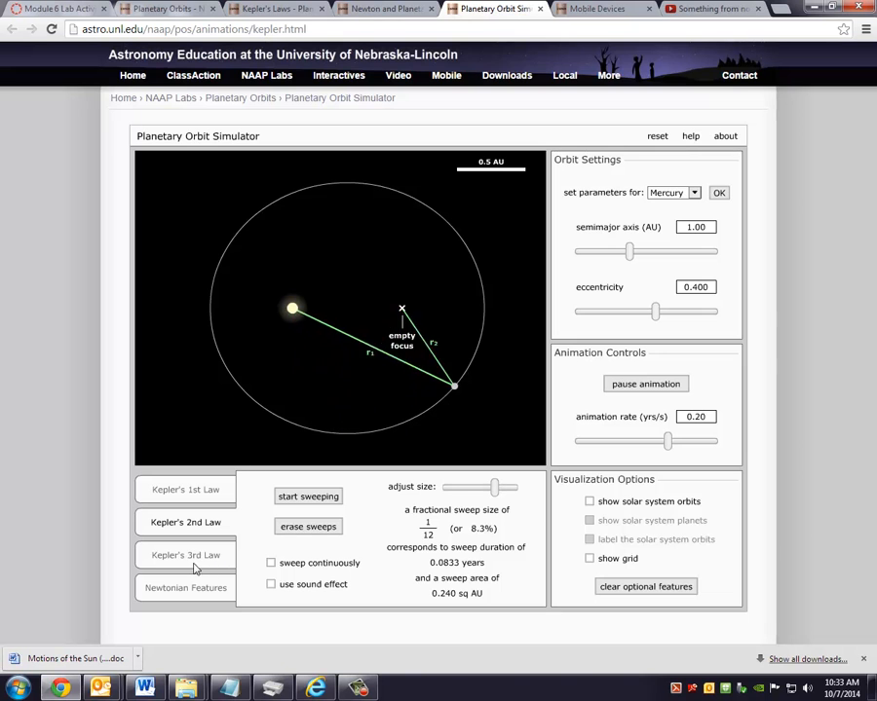
pyautogui.click(184, 556)
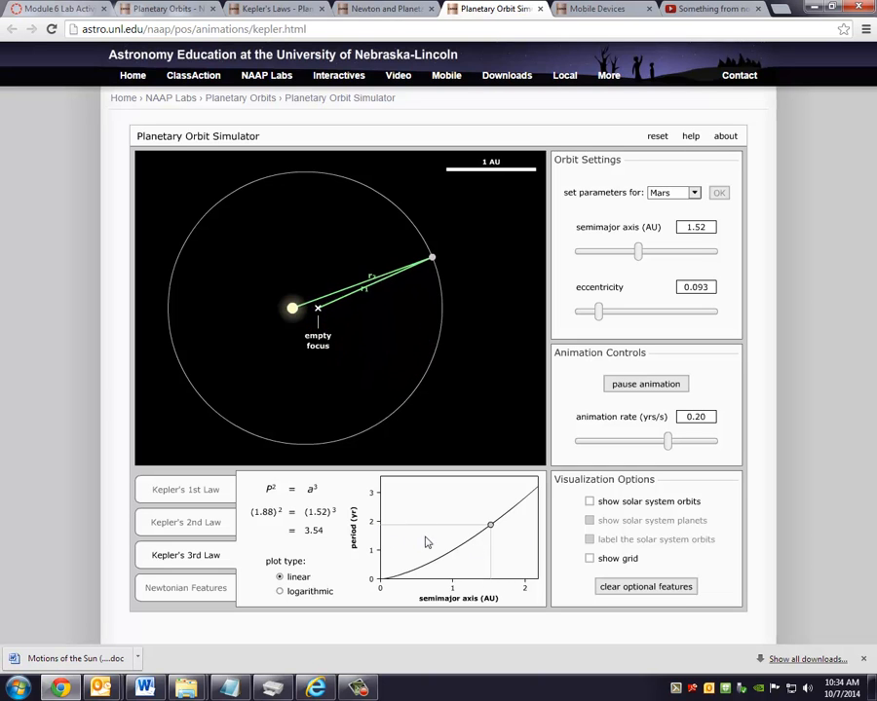
pyautogui.click(694, 193)
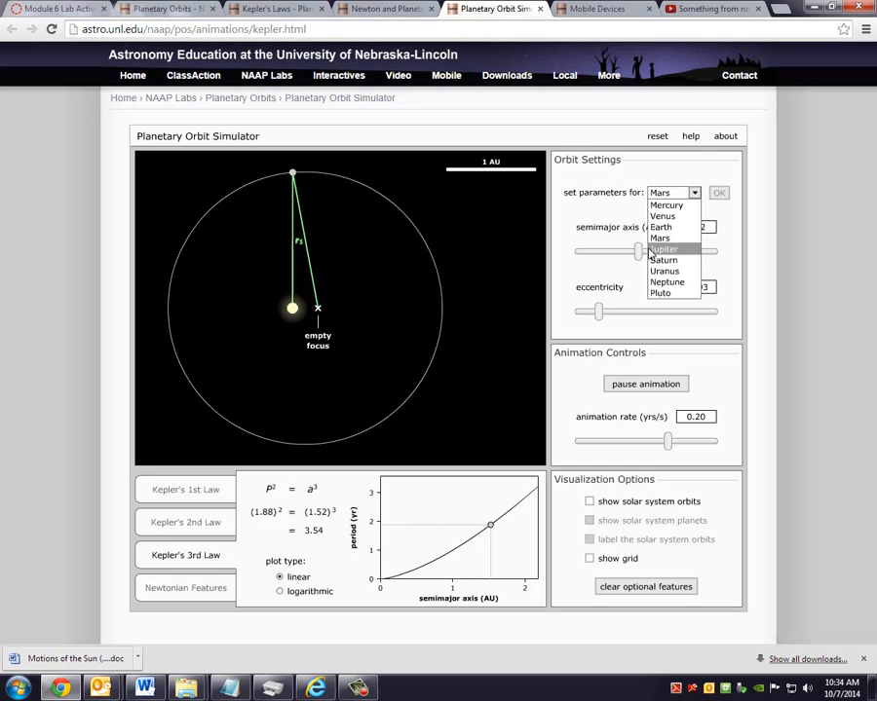
pyautogui.click(661, 215)
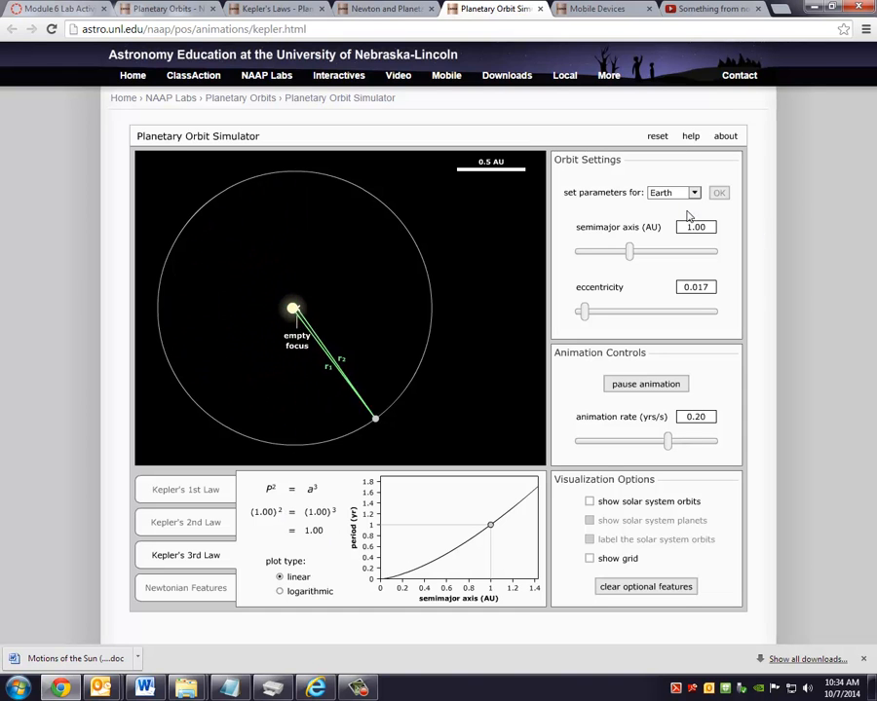
# Load Jupiter's preset, giving (11.9)² = (5.20)³ ≈ 141 for its 5.20 AU orbit.
pyautogui.click(694, 192)
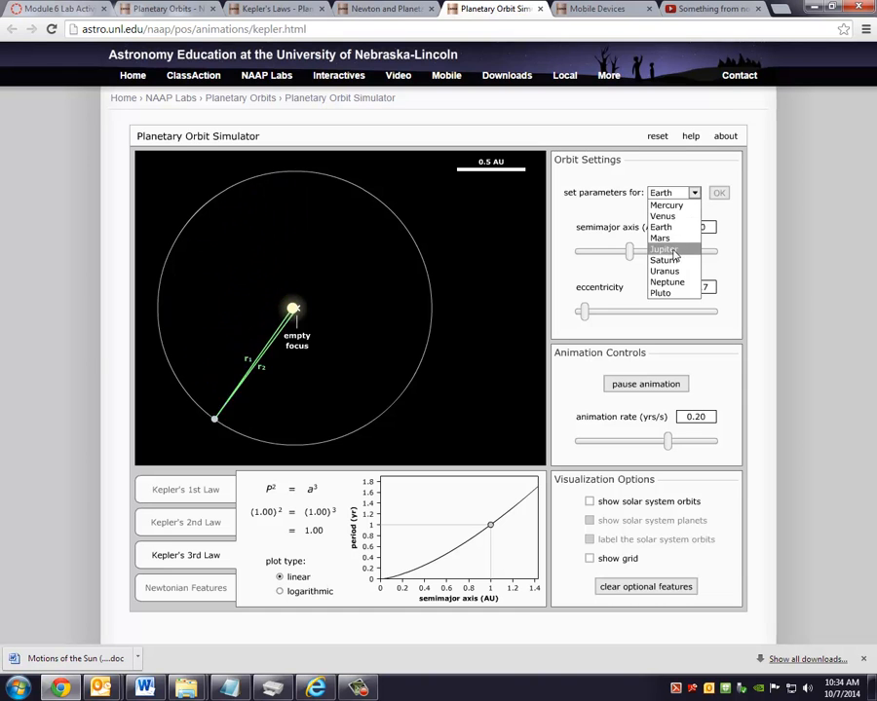
pyautogui.click(662, 250)
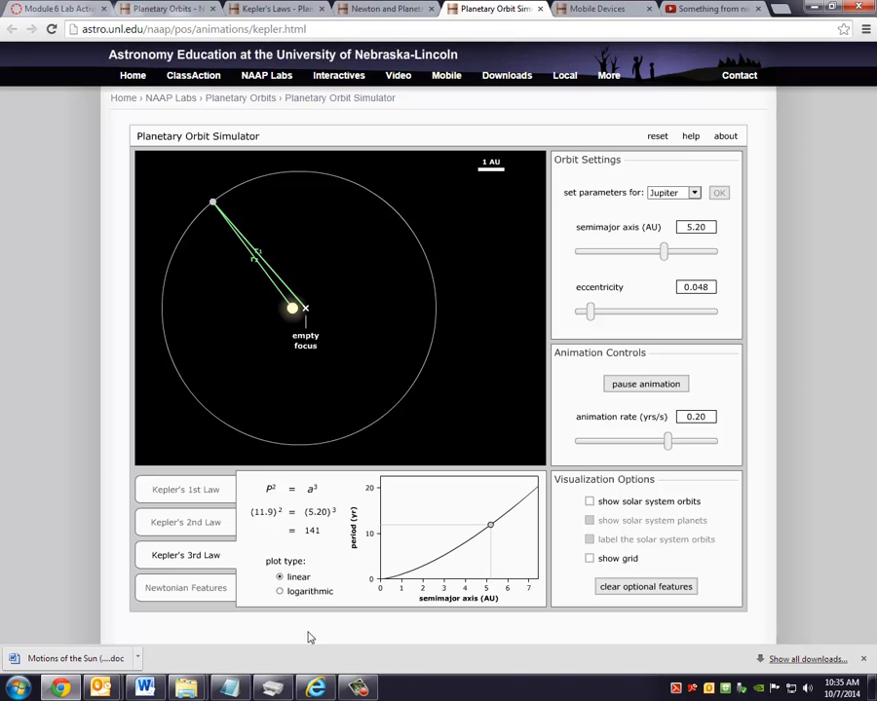
# Show Mercury's velocity and acceleration vectors on the Newtonian Features tab and run, then pause, the orbit.
pyautogui.click(185, 588)
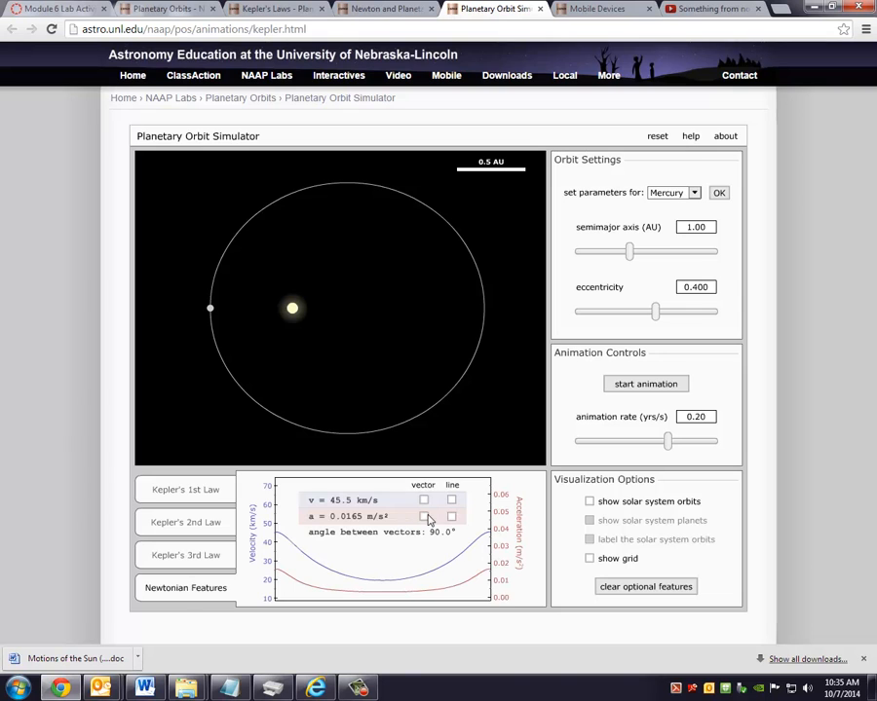
pyautogui.moveTo(652, 400)
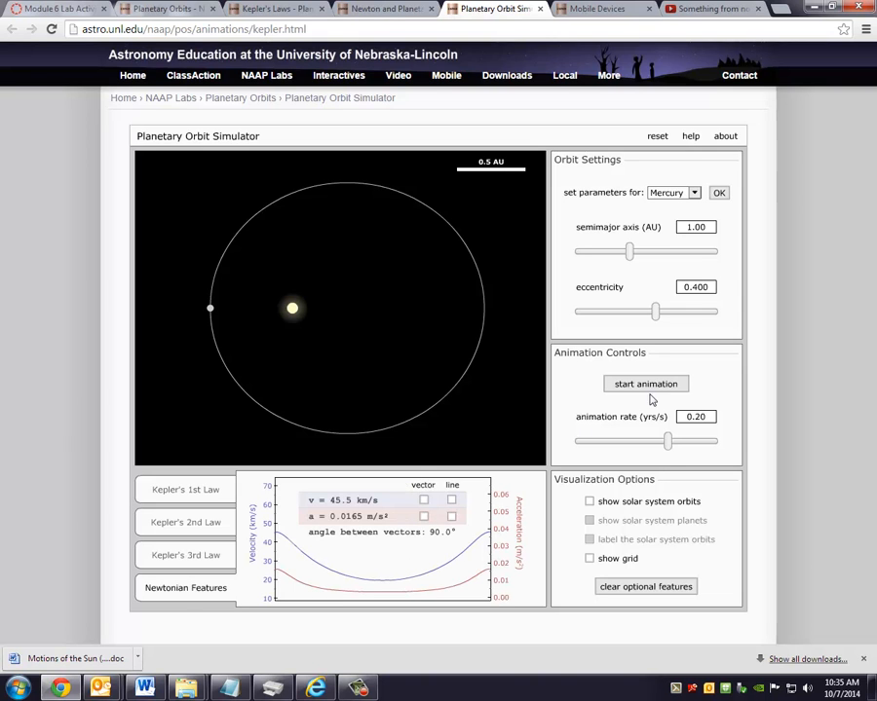
pyautogui.click(645, 382)
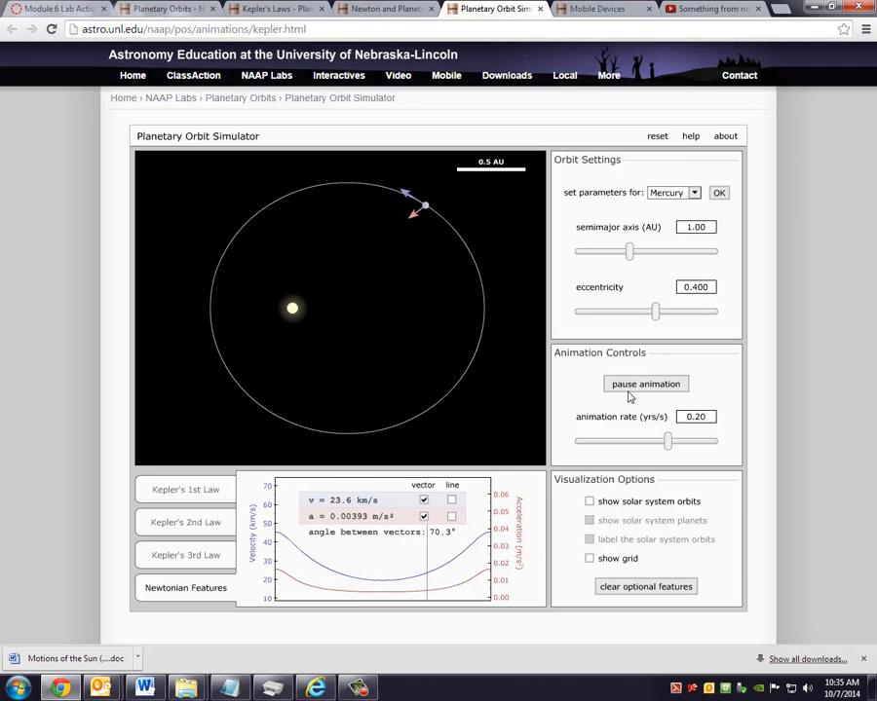
pyautogui.click(645, 382)
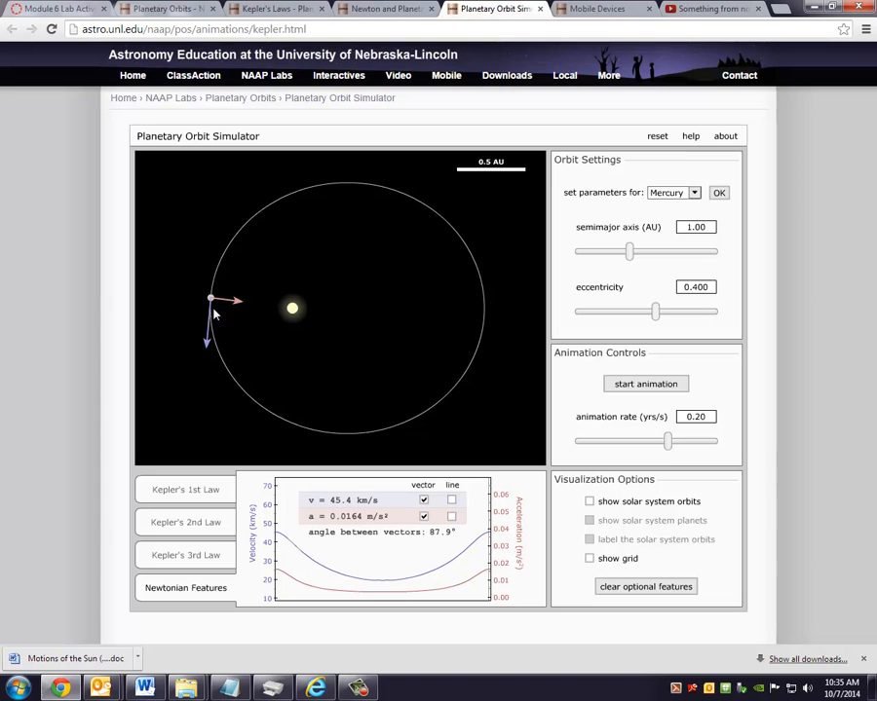
pyautogui.moveTo(253, 333)
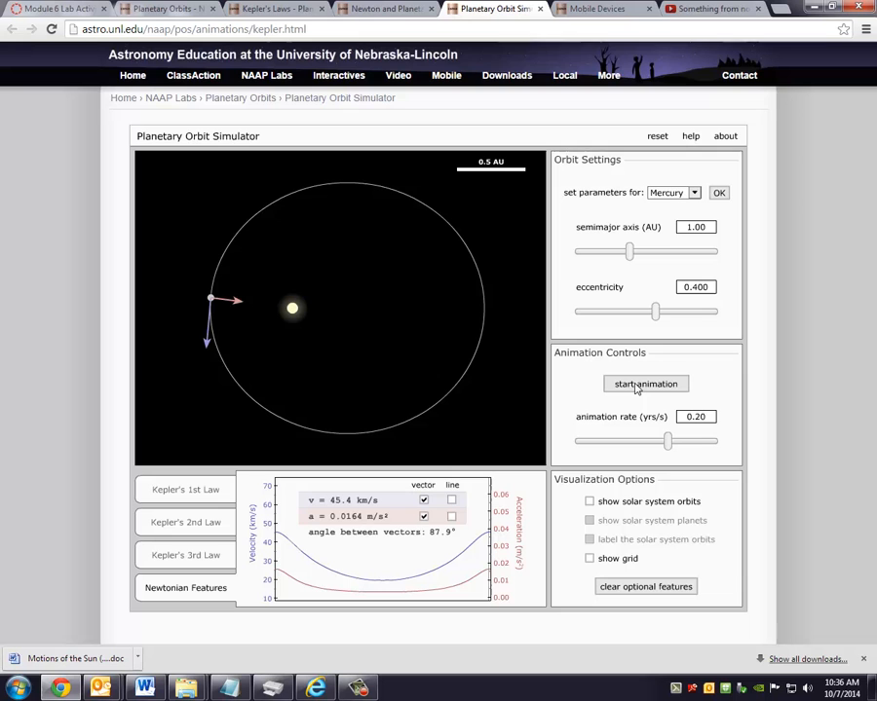
# Resume and pause the orbit again to read the vectors, then return to the Newton and Planetary Motion page.
pyautogui.click(645, 381)
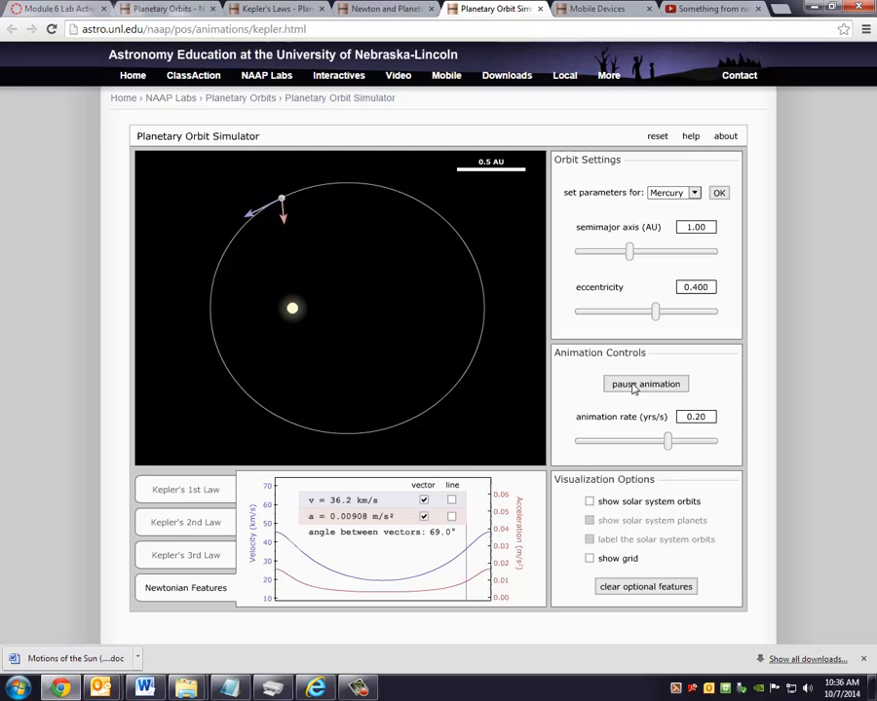
pyautogui.click(644, 382)
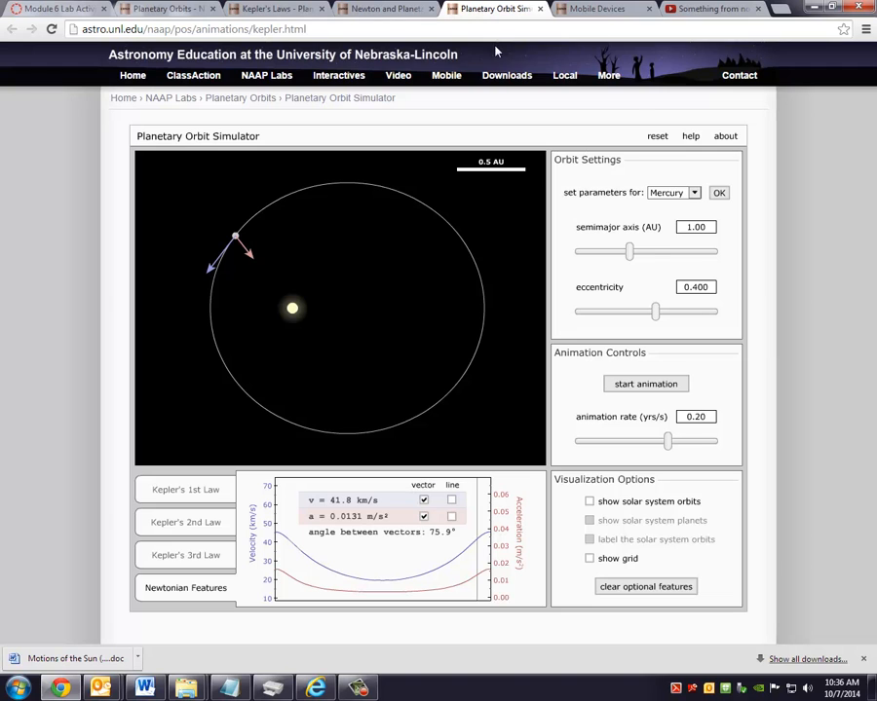
pyautogui.moveTo(633, 105)
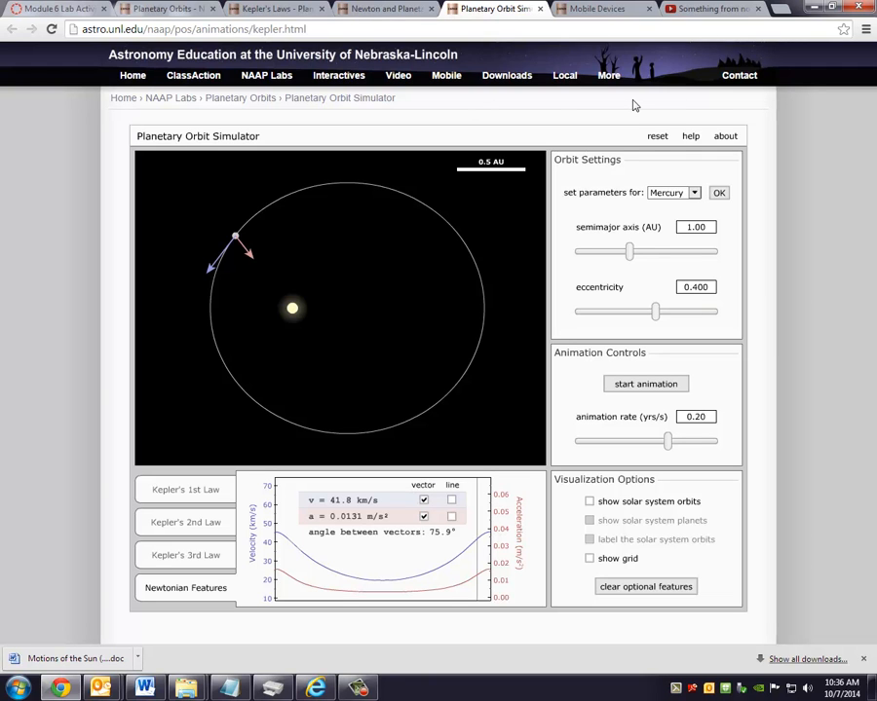
pyautogui.moveTo(339, 74)
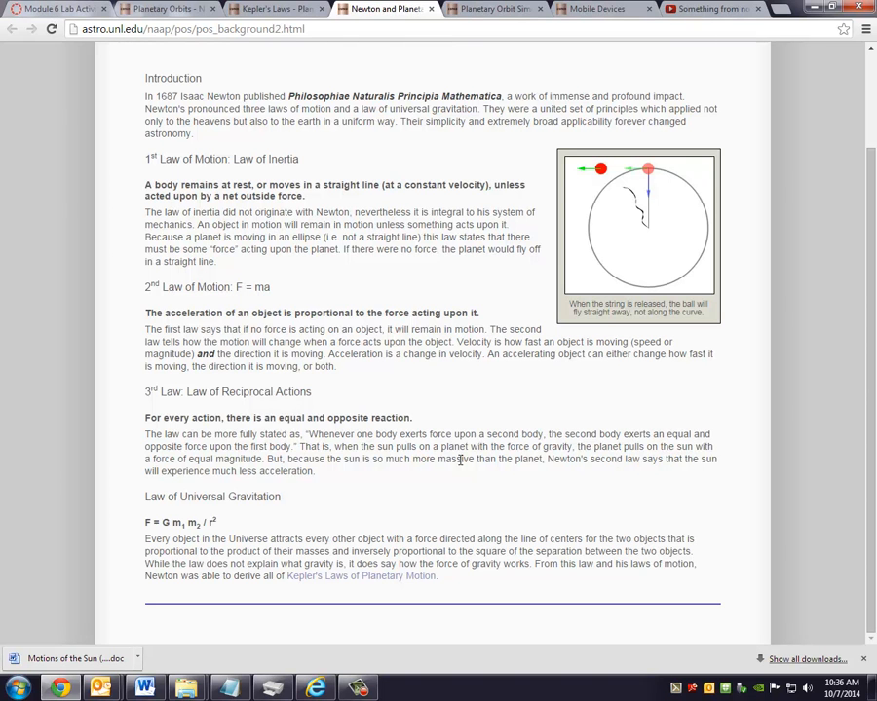
pyautogui.click(354, 687)
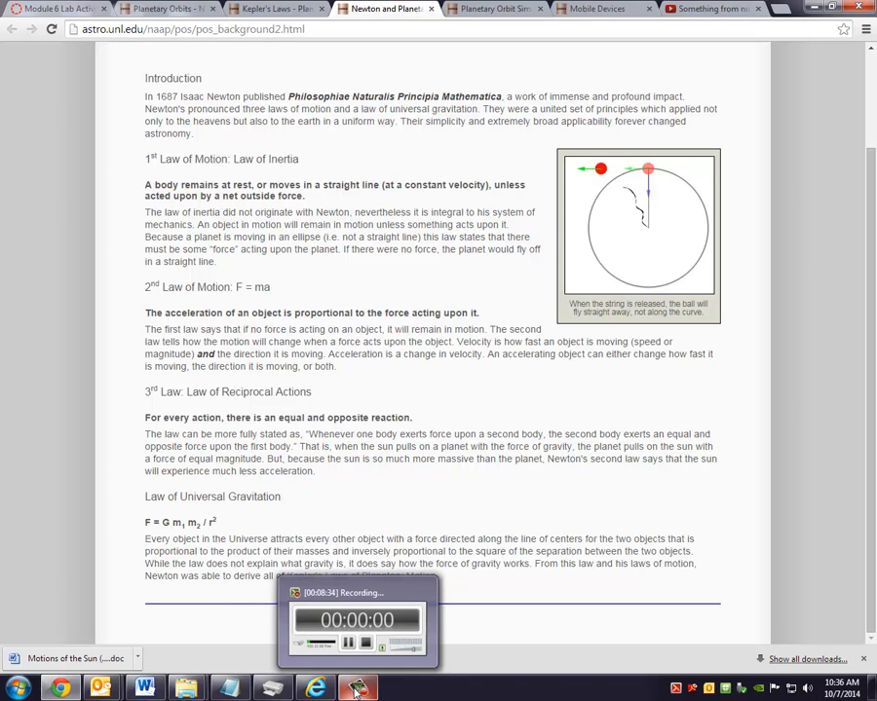